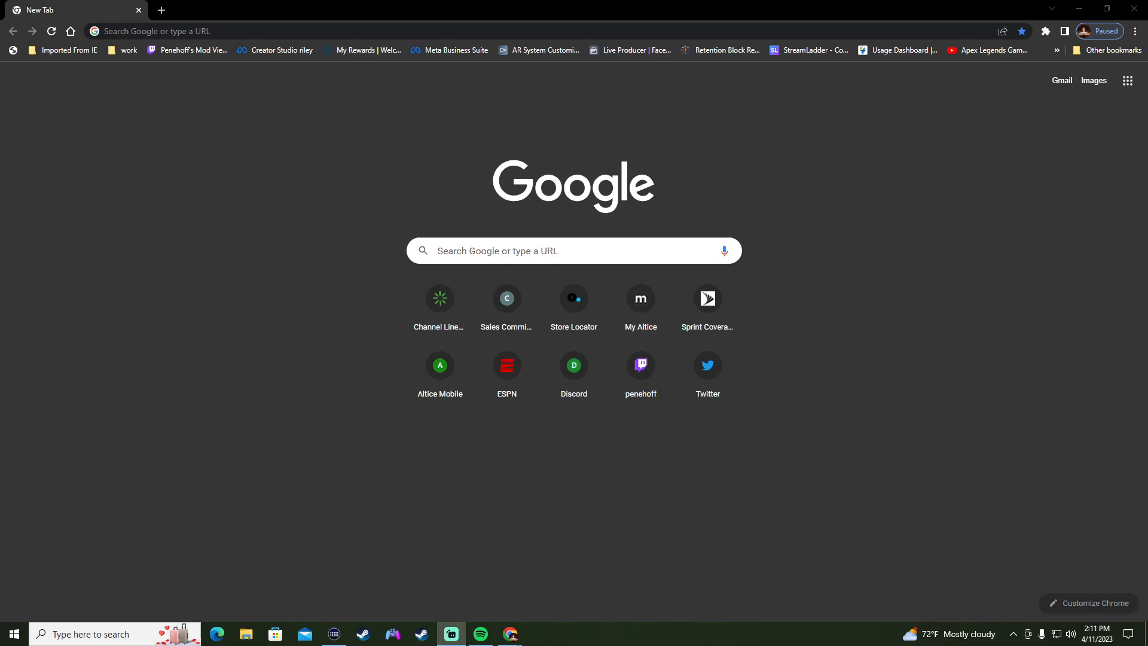
{"action": "mouse_move", "coordinate": [430, 242]}
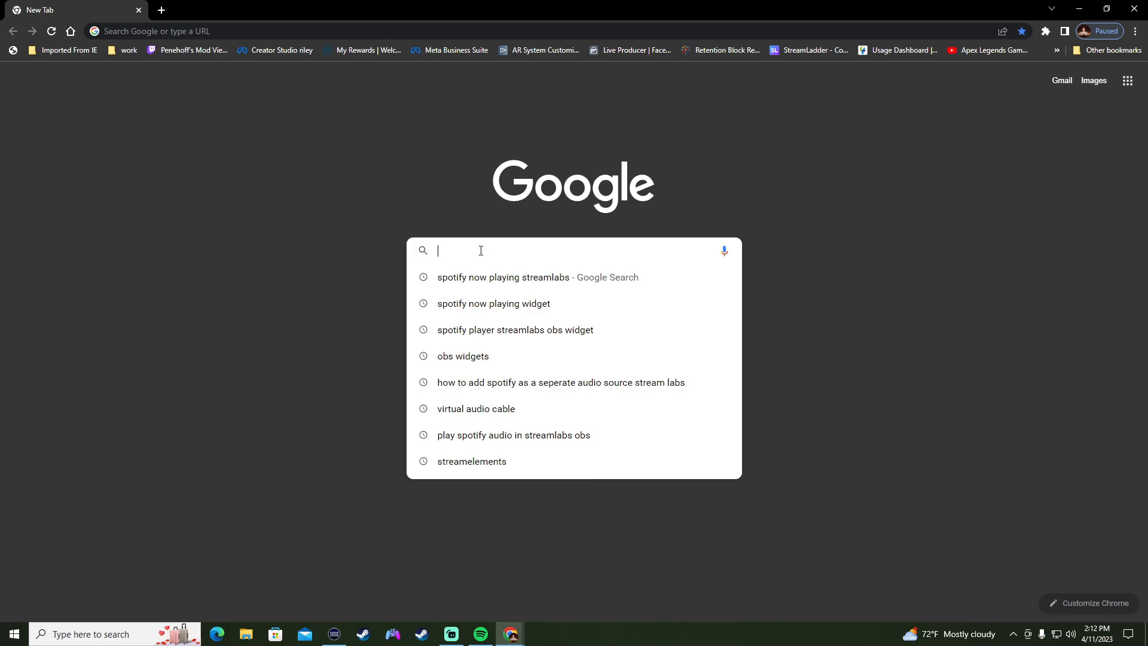
Run the Chrome search 'spotify now playing streamlabs'.
{"action": "type", "text": "now"}
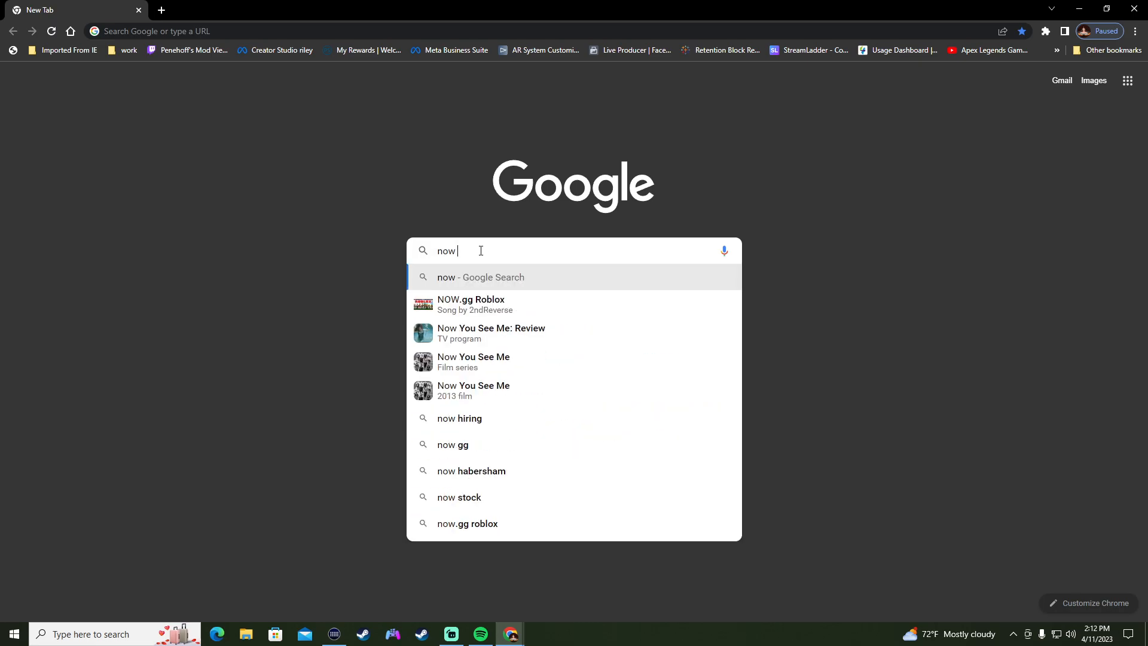
{"action": "type", "text": "playing"}
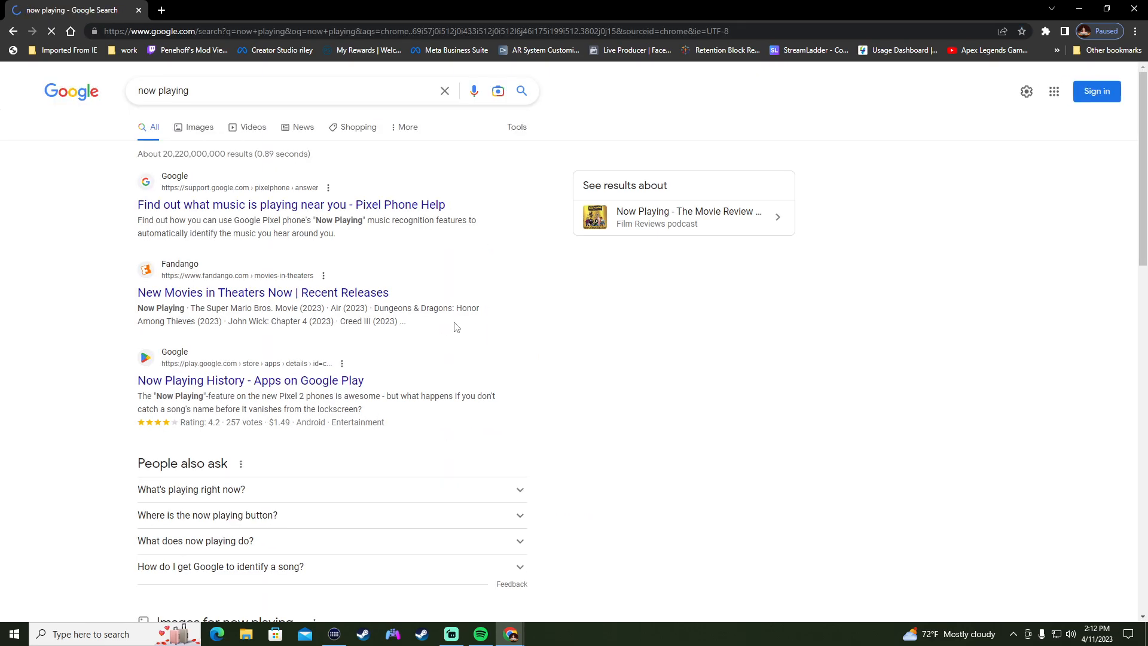
{"action": "scroll", "scroll_direction": "down", "scroll_amount": 3}
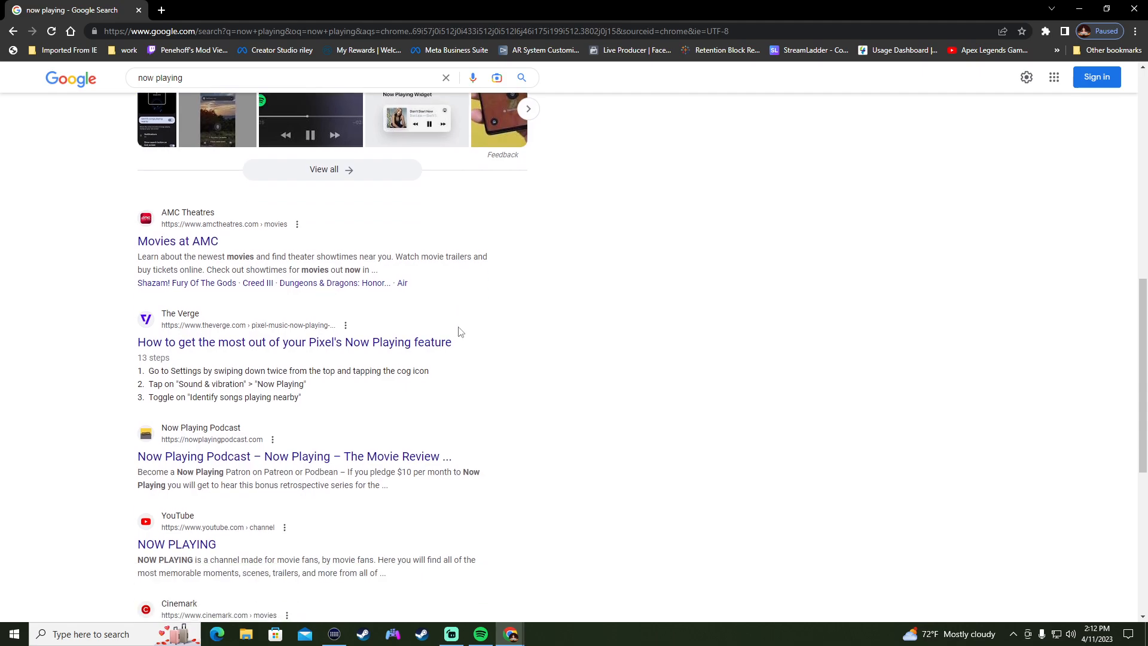
{"action": "scroll", "scroll_direction": "down", "scroll_amount": 3}
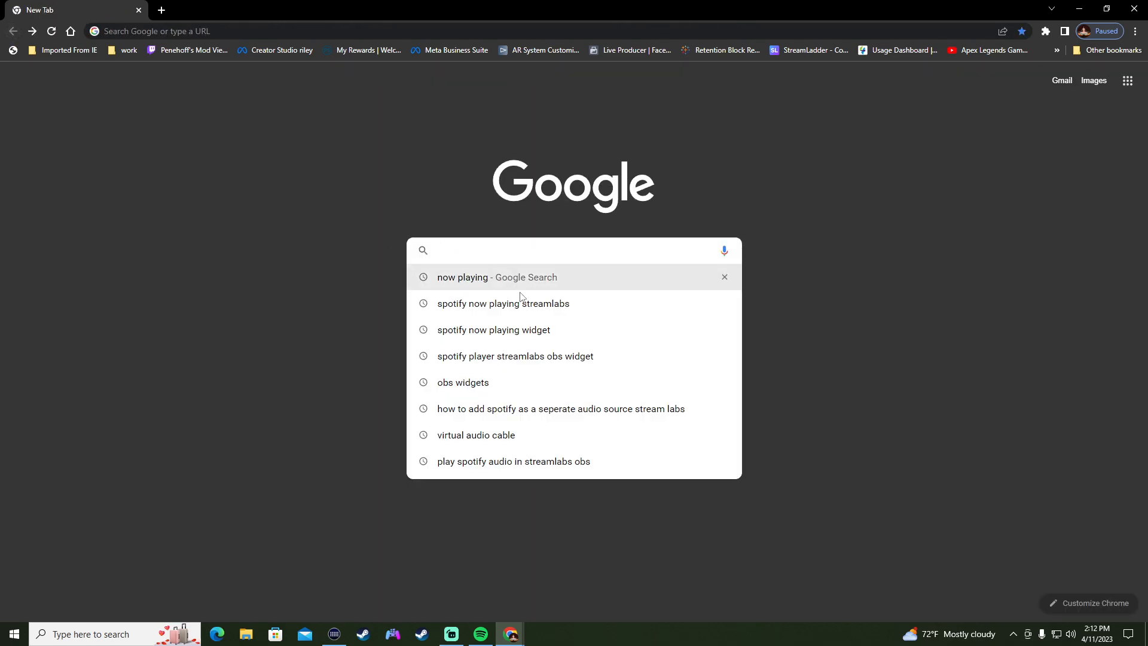
{"action": "left_click", "coordinate": [502, 303]}
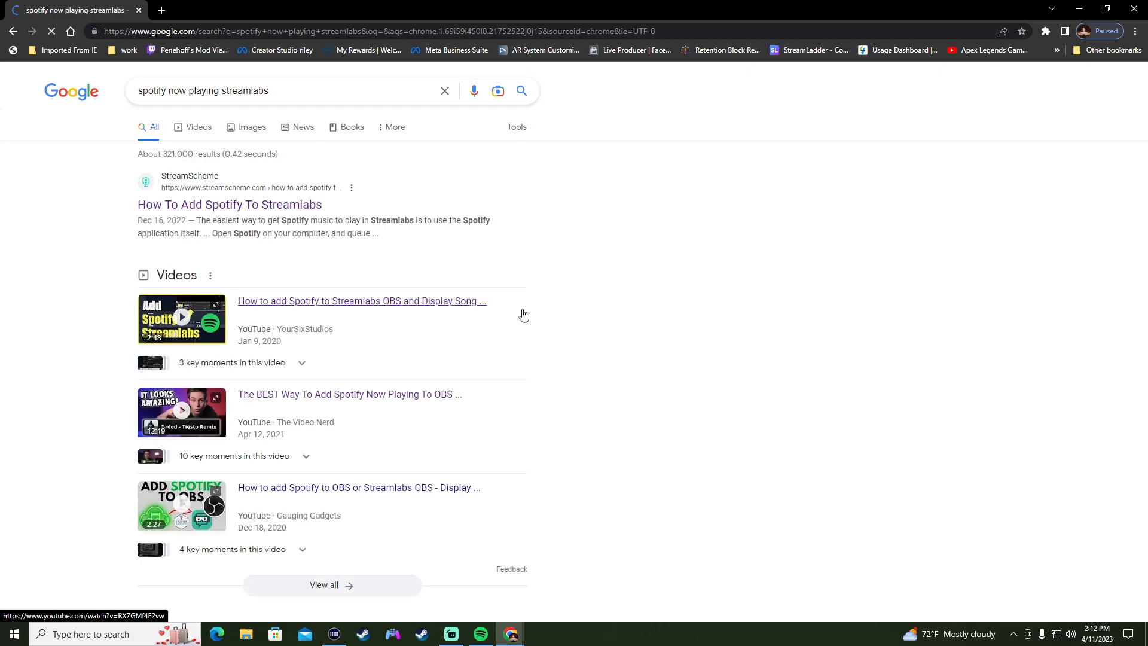
Open the 'Nowplaying | The ultimate display tool for your stream!' result.
{"action": "scroll", "scroll_direction": "down", "scroll_amount": 3}
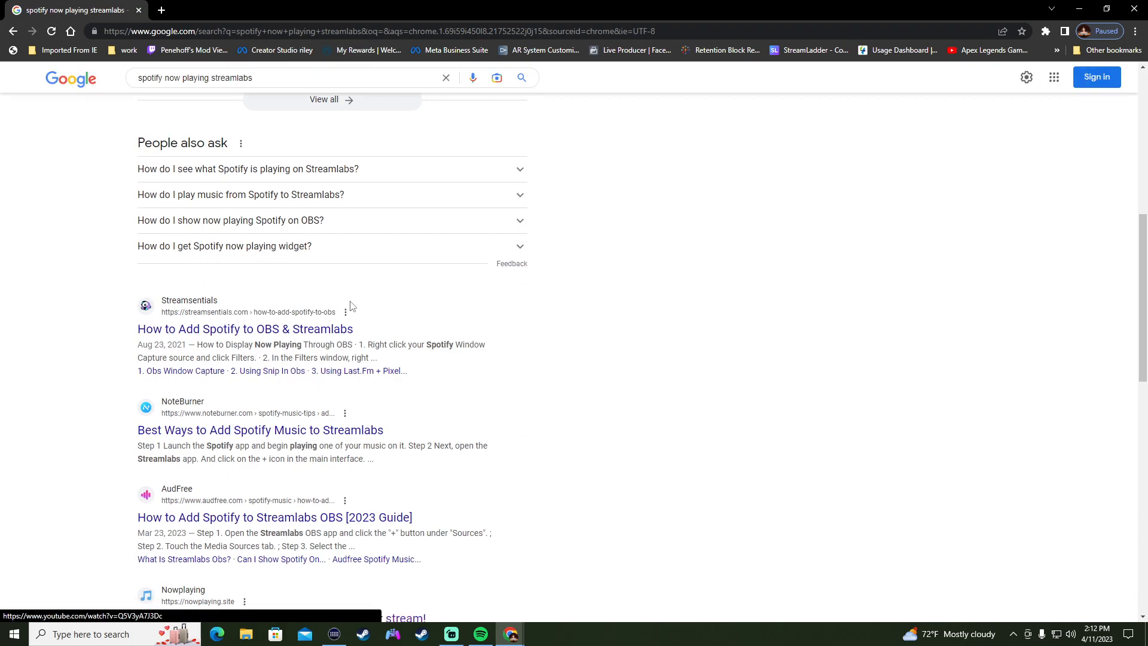
{"action": "scroll", "scroll_direction": "down", "scroll_amount": 3}
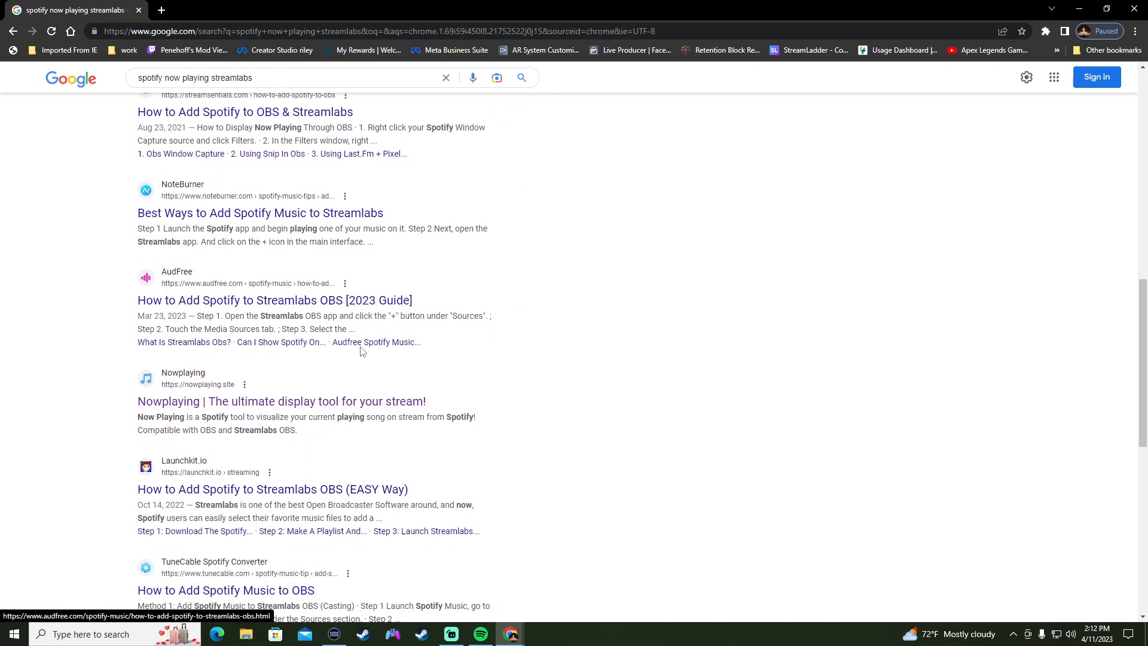
{"action": "scroll", "scroll_direction": "down", "scroll_amount": 3}
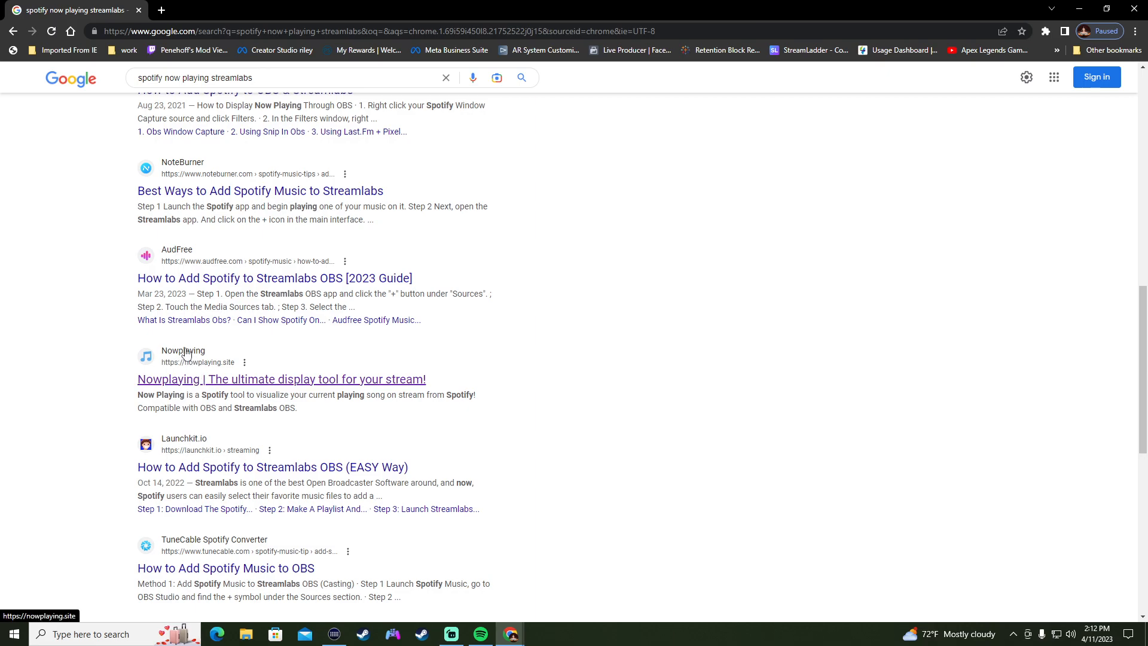
{"action": "left_click", "coordinate": [280, 379]}
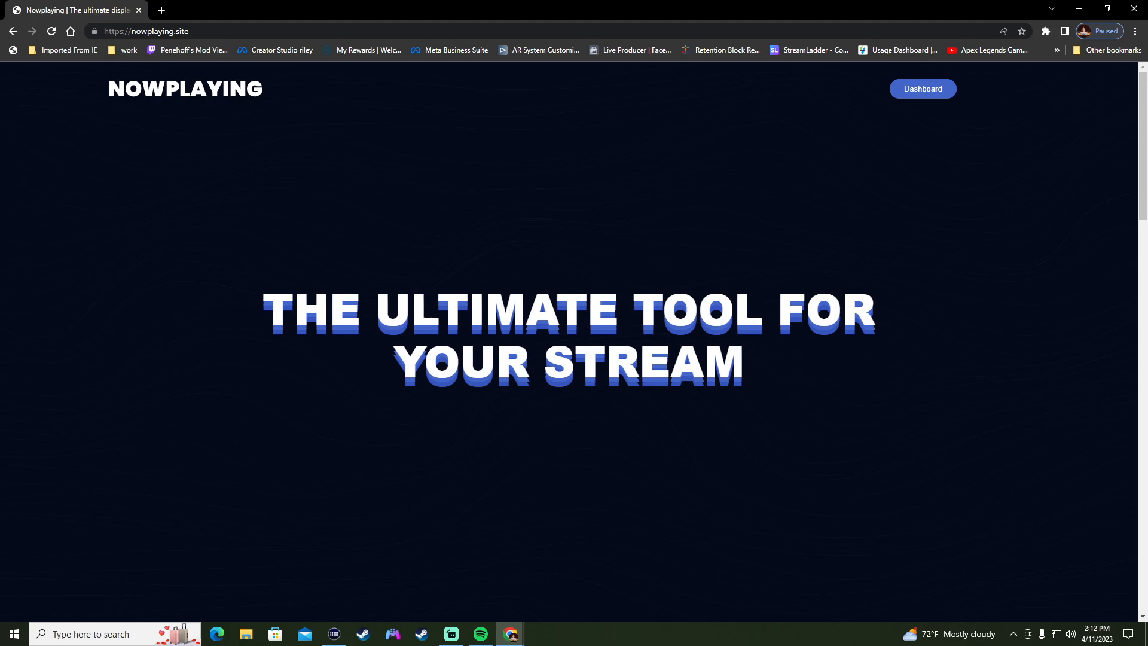
{"action": "mouse_move", "coordinate": [673, 147]}
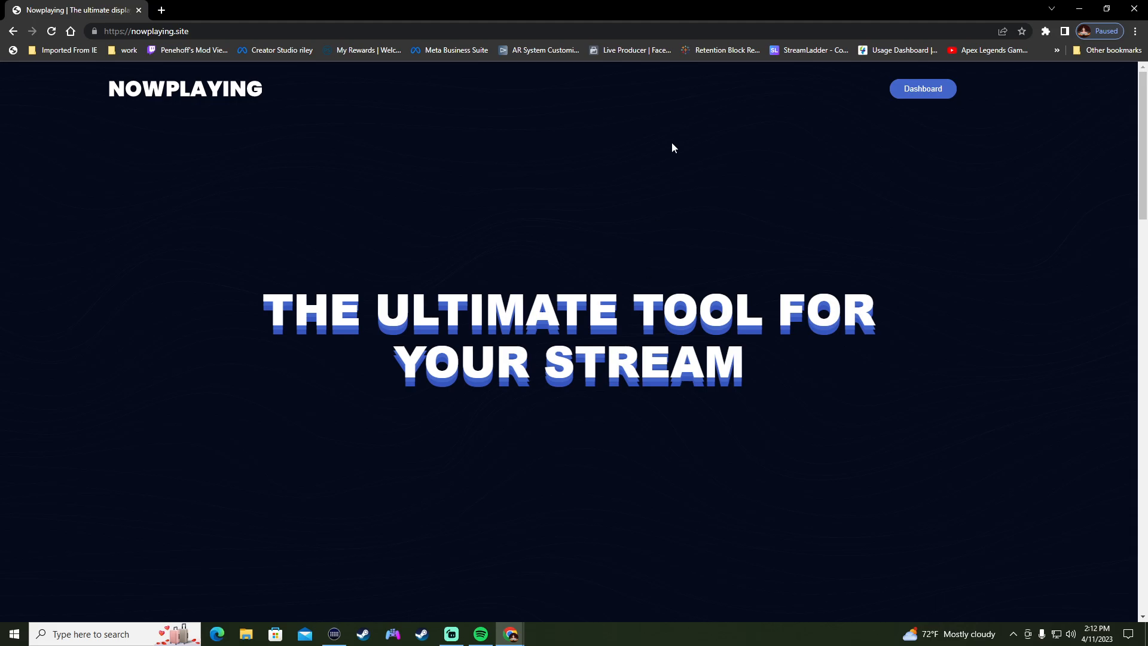
{"action": "mouse_move", "coordinate": [666, 148]}
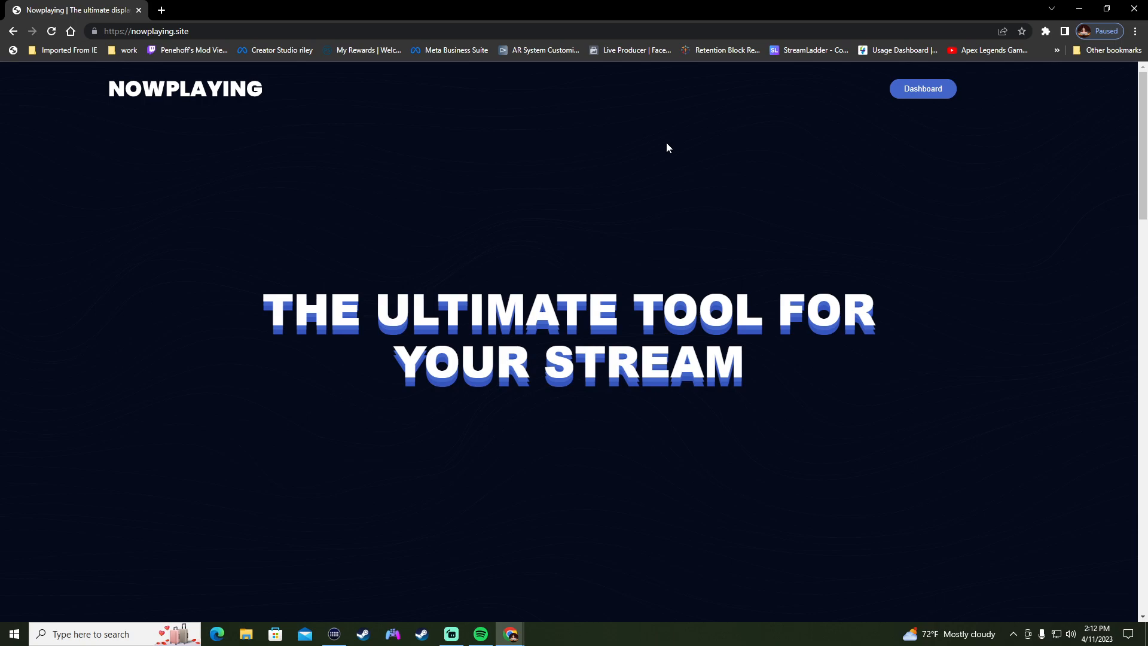
{"action": "mouse_move", "coordinate": [536, 202]}
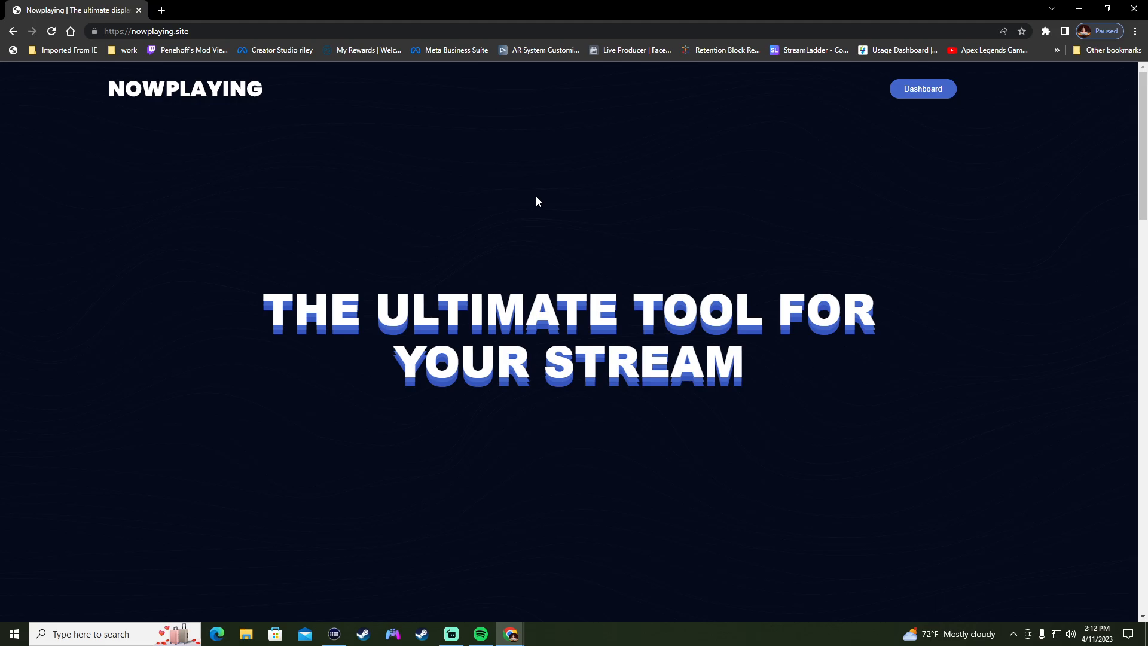
{"action": "mouse_move", "coordinate": [546, 209]}
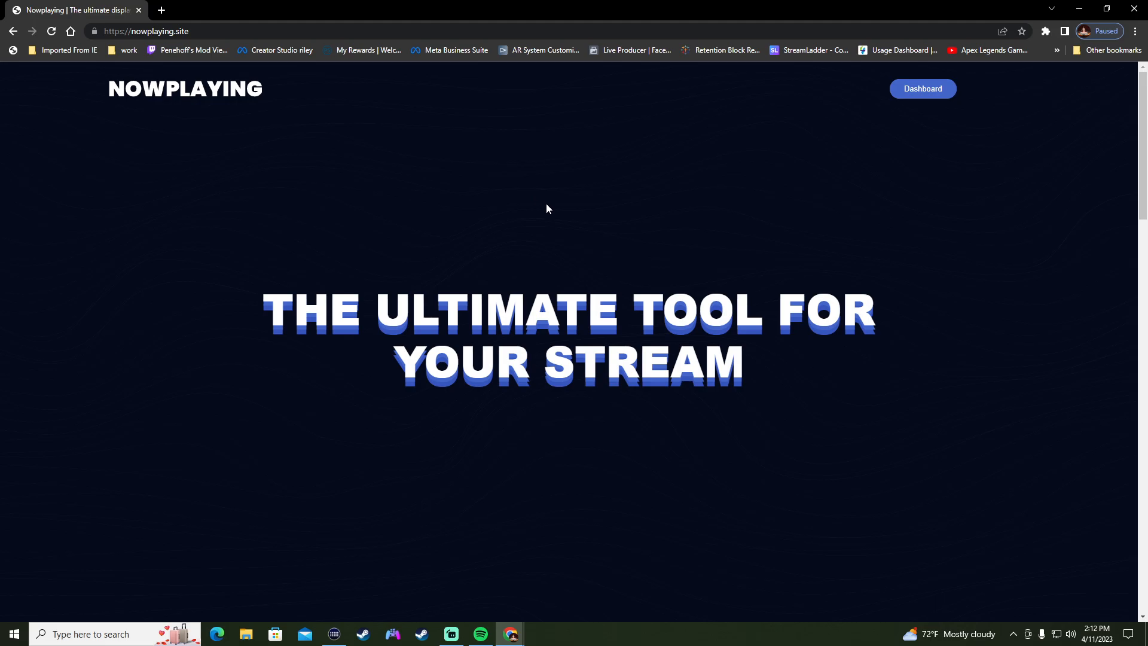
{"action": "mouse_move", "coordinate": [916, 98]}
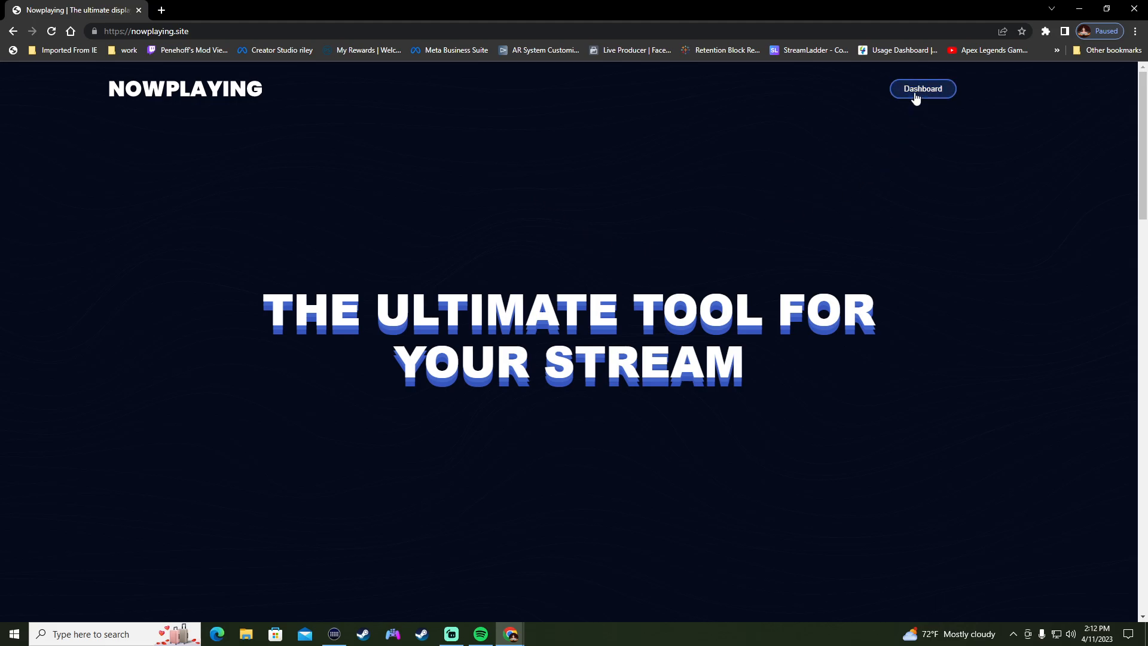
Go to the NowPlaying Dashboard from the top-right button.
{"action": "left_click", "coordinate": [922, 89]}
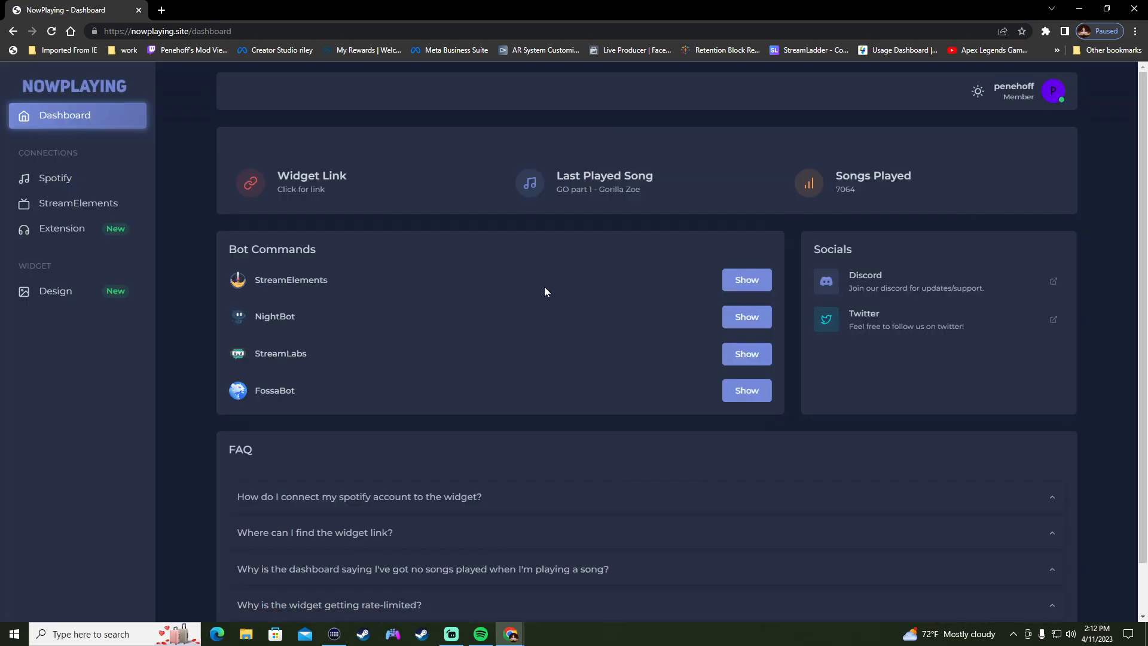
{"action": "mouse_move", "coordinate": [565, 376]}
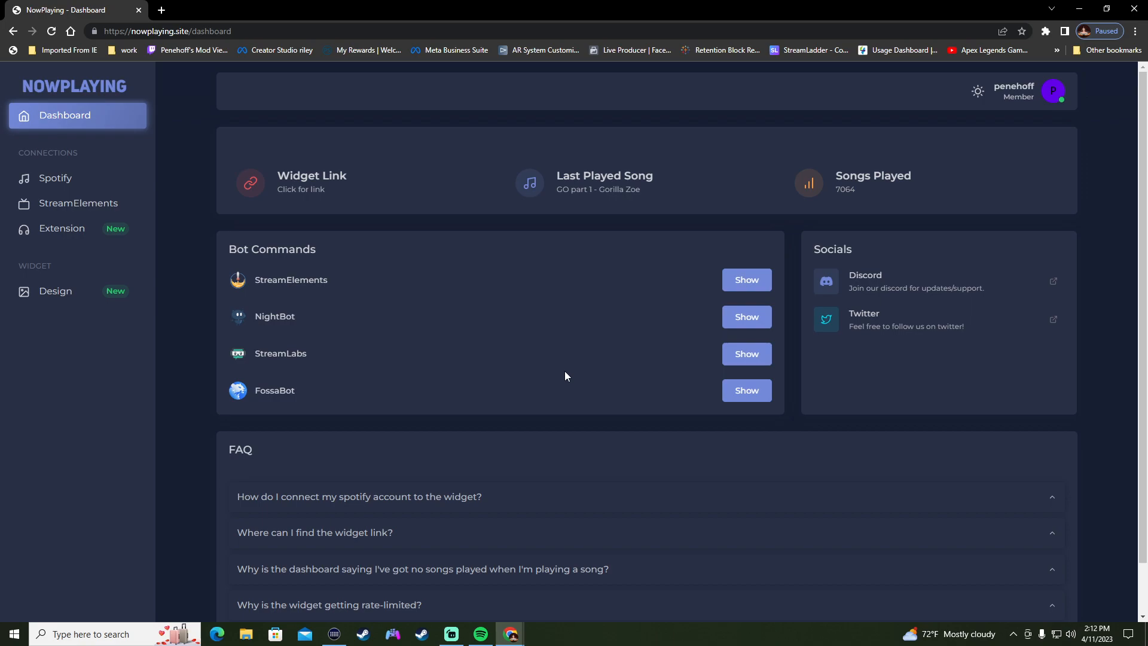
{"action": "mouse_move", "coordinate": [556, 301]}
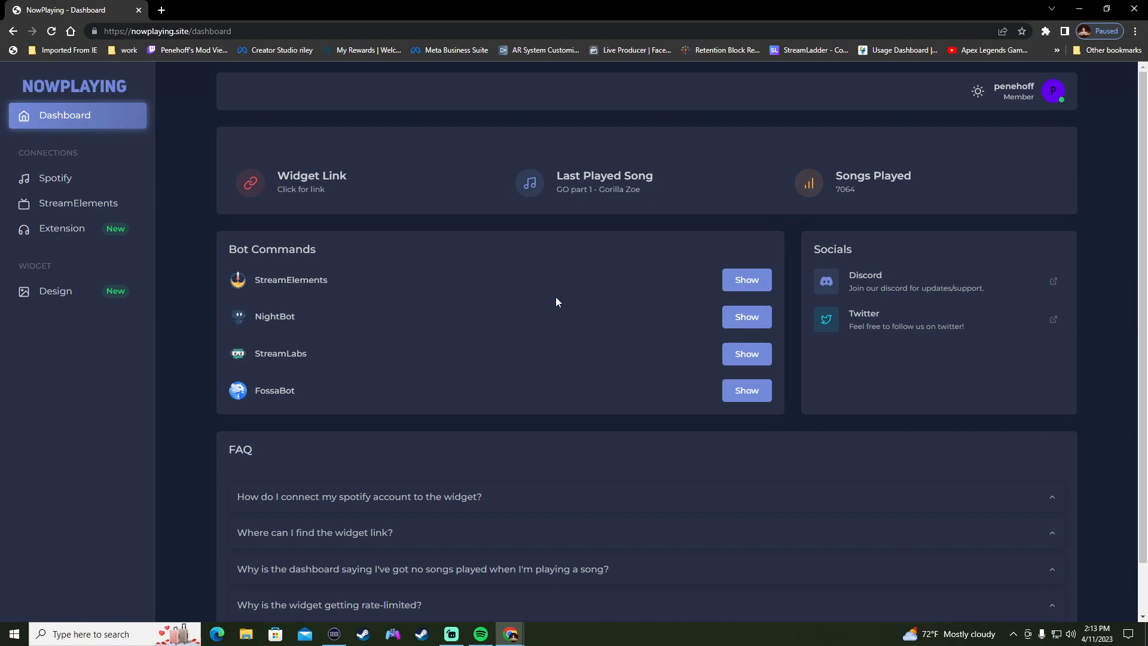
{"action": "mouse_move", "coordinate": [368, 98]}
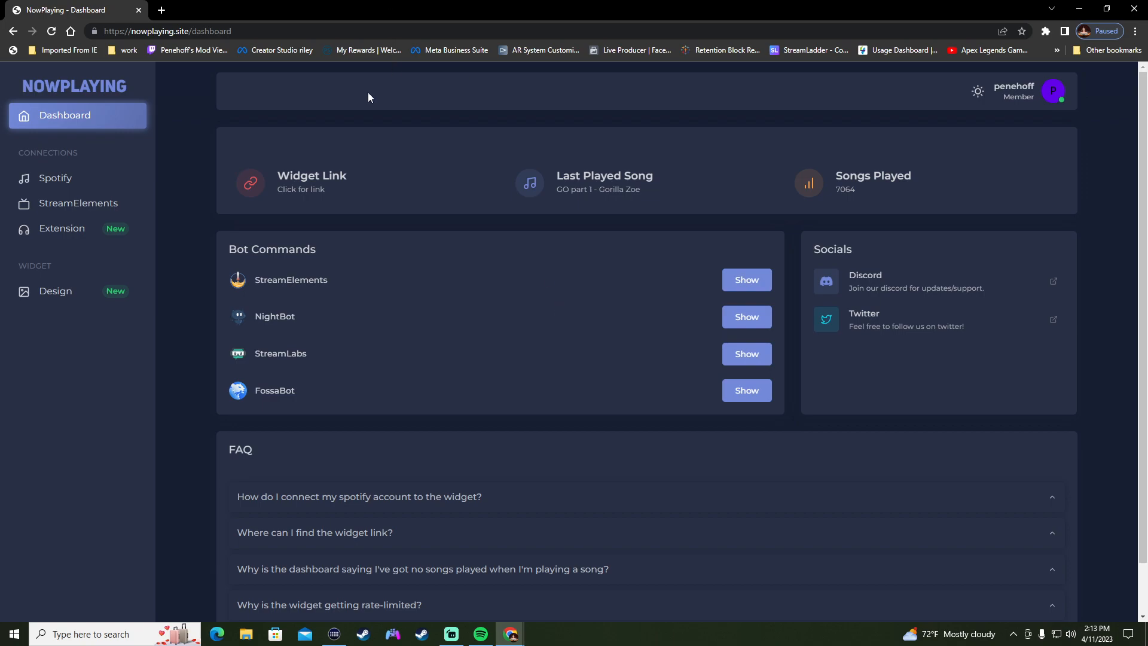
{"action": "mouse_move", "coordinate": [56, 182]}
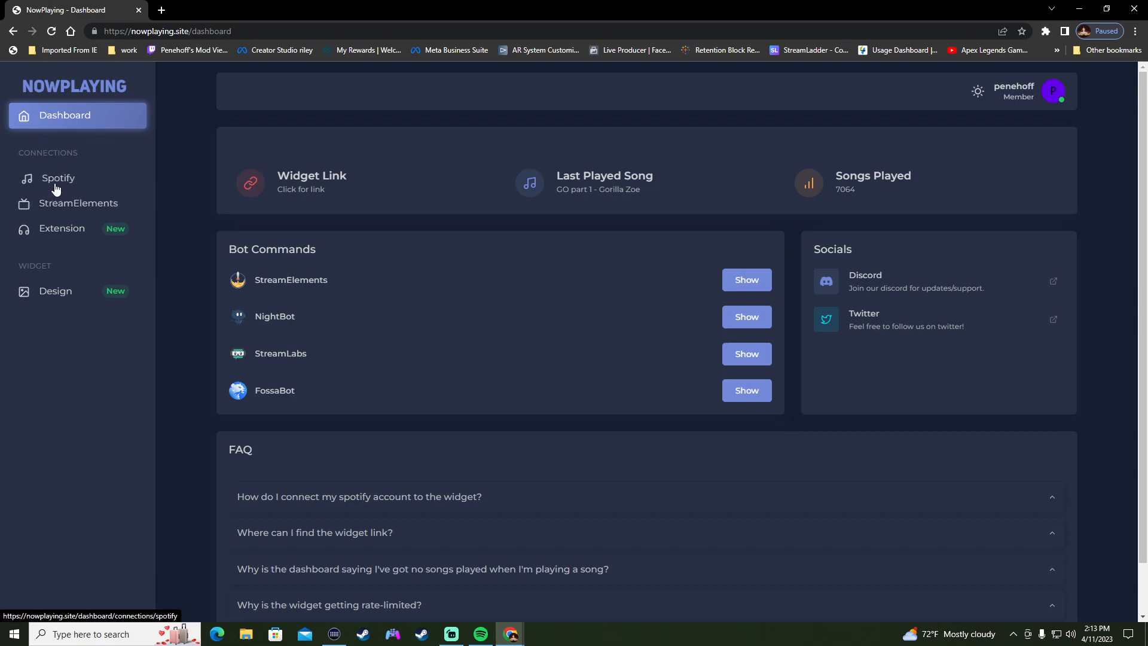
{"action": "mouse_move", "coordinate": [68, 182]}
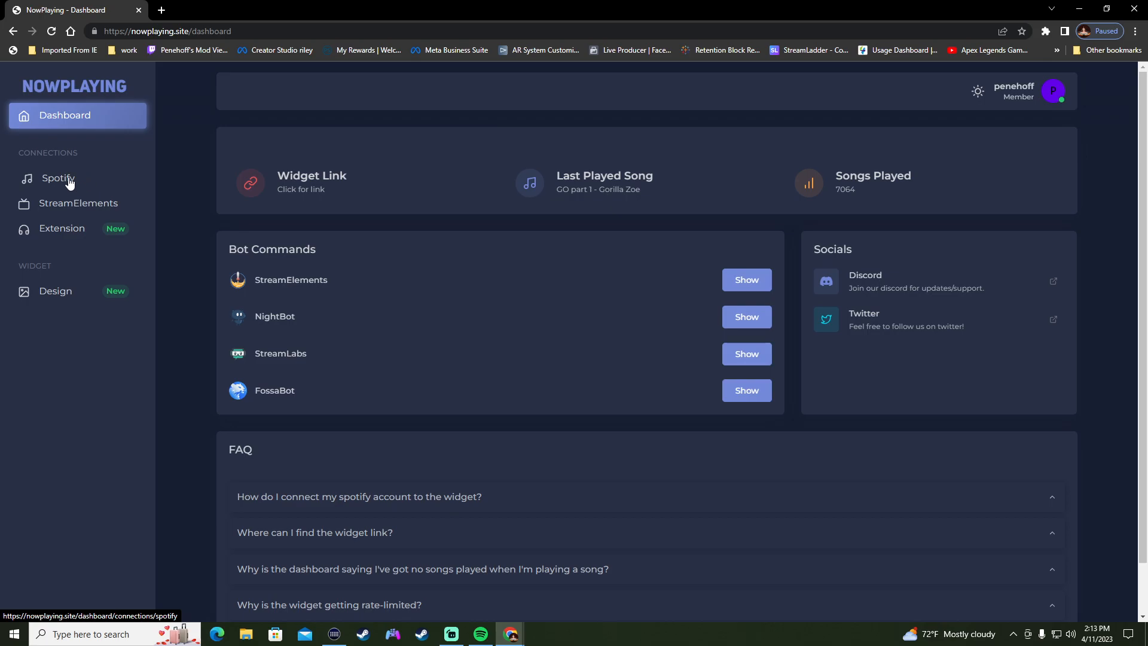
Open the Spotify page under Connections in the dashboard sidebar.
{"action": "left_click", "coordinate": [58, 178]}
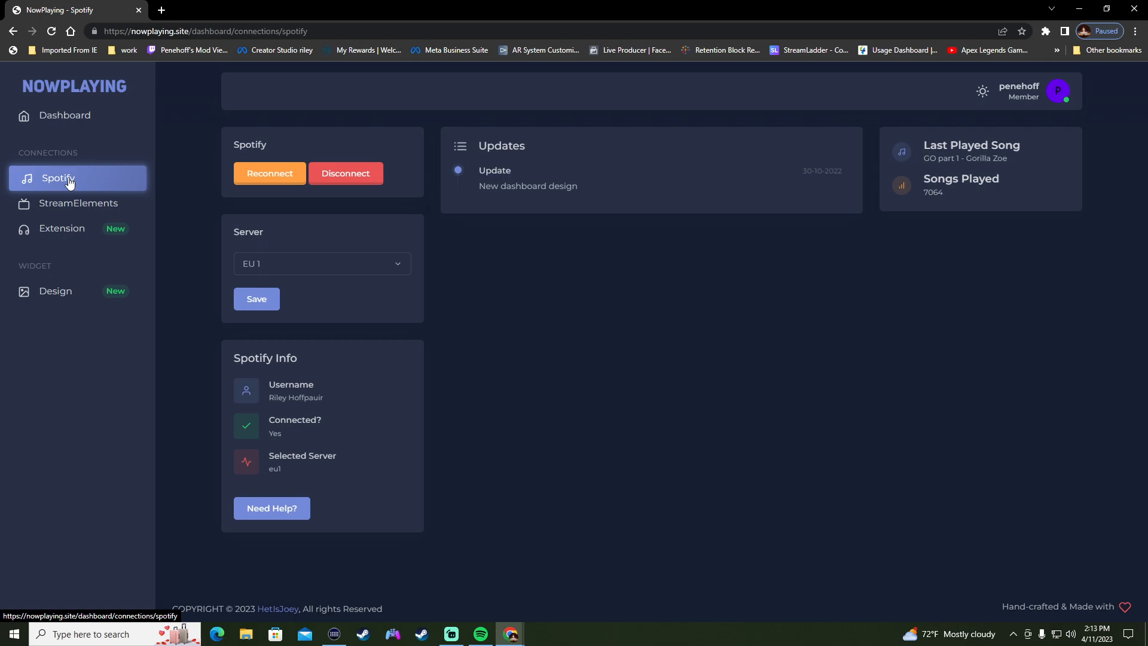
{"action": "mouse_move", "coordinate": [269, 174]}
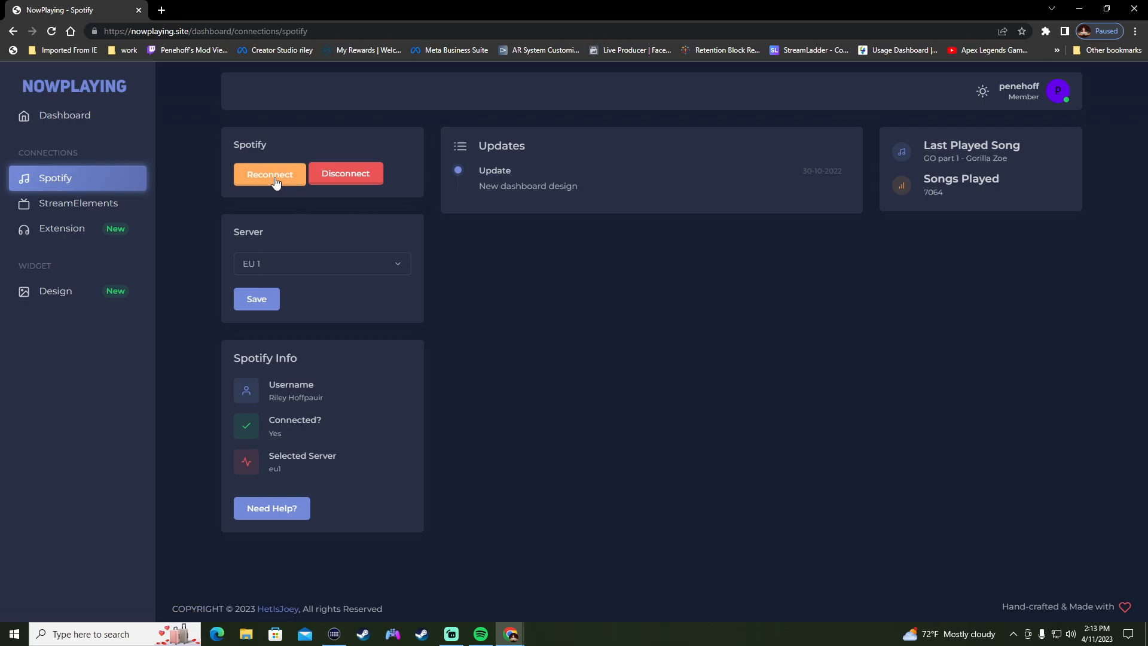
Reconnect the Spotify account, then go to the Extension page.
{"action": "left_click", "coordinate": [270, 173]}
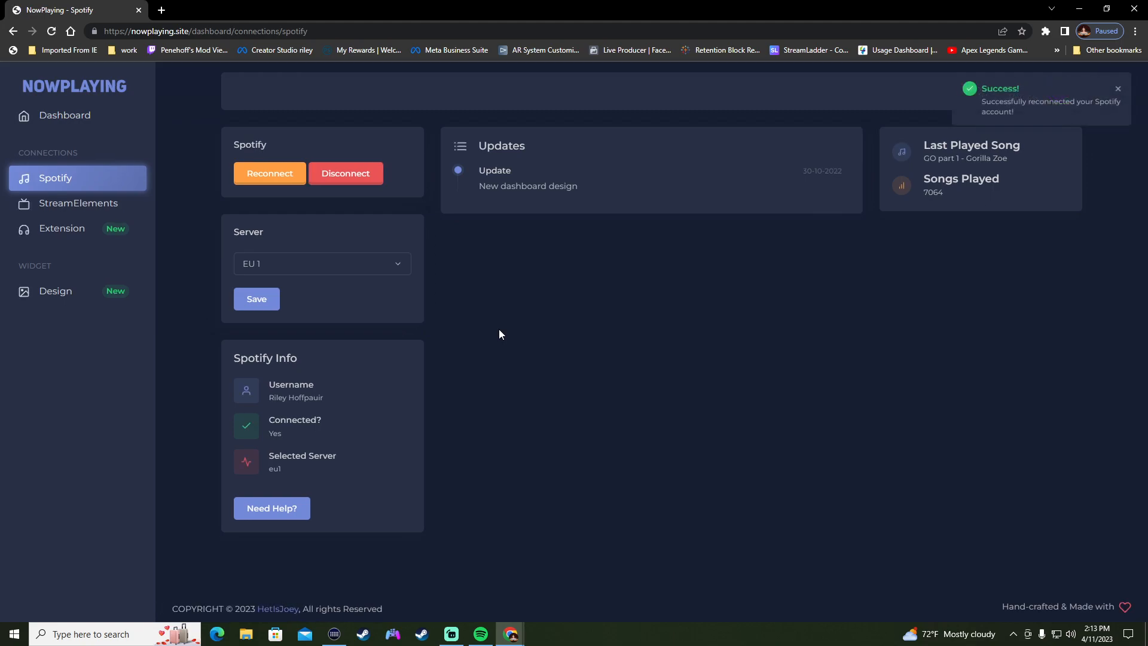
{"action": "mouse_move", "coordinate": [119, 329]}
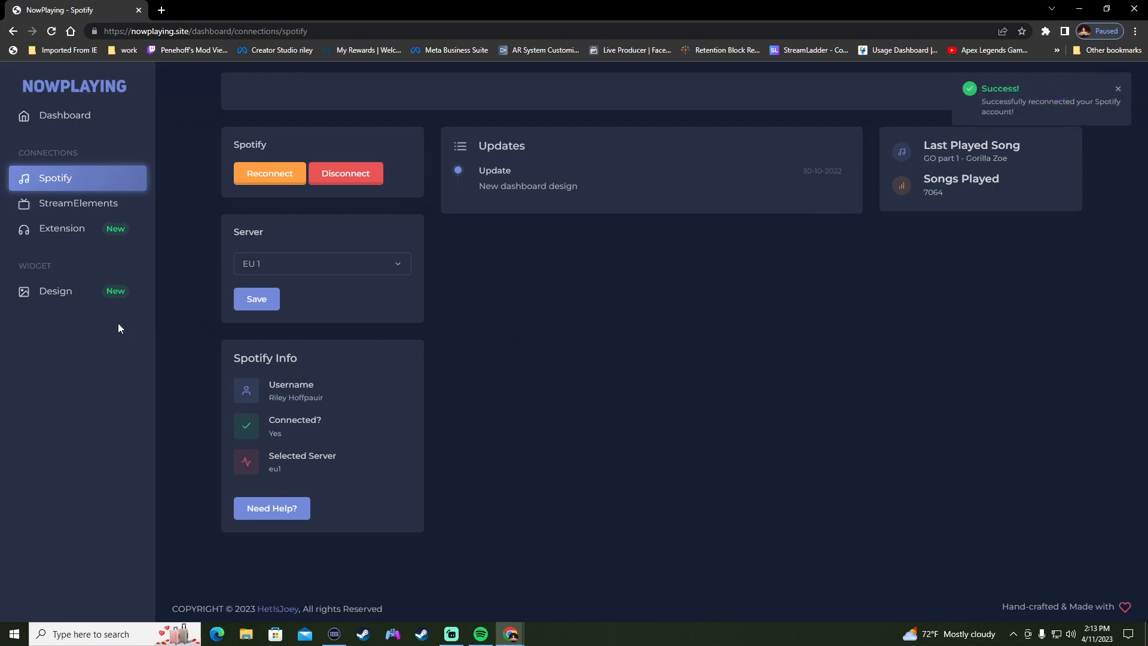
{"action": "left_click", "coordinate": [62, 228]}
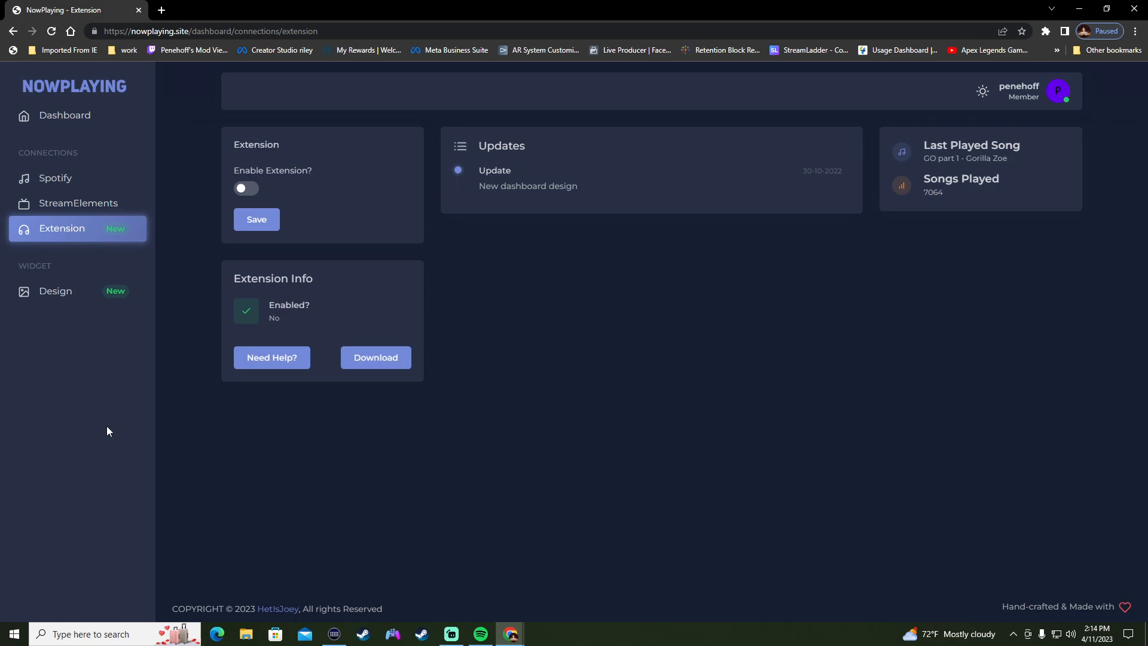
{"action": "mouse_move", "coordinate": [72, 337]}
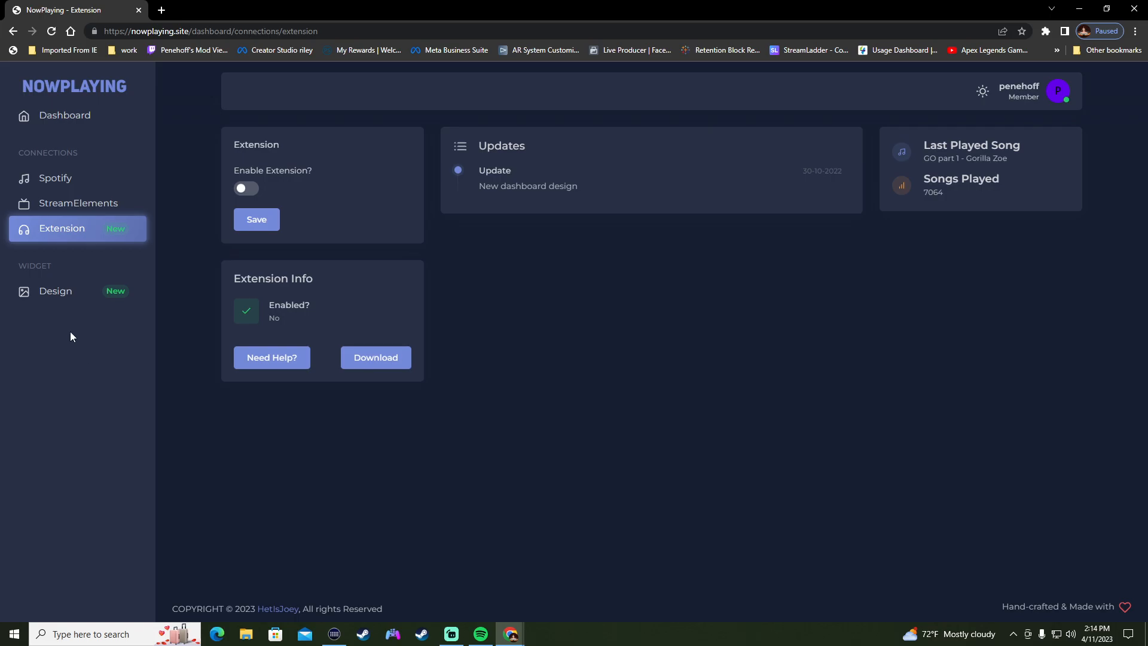
Open the Widget Design page from the sidebar.
{"action": "left_click", "coordinate": [58, 291]}
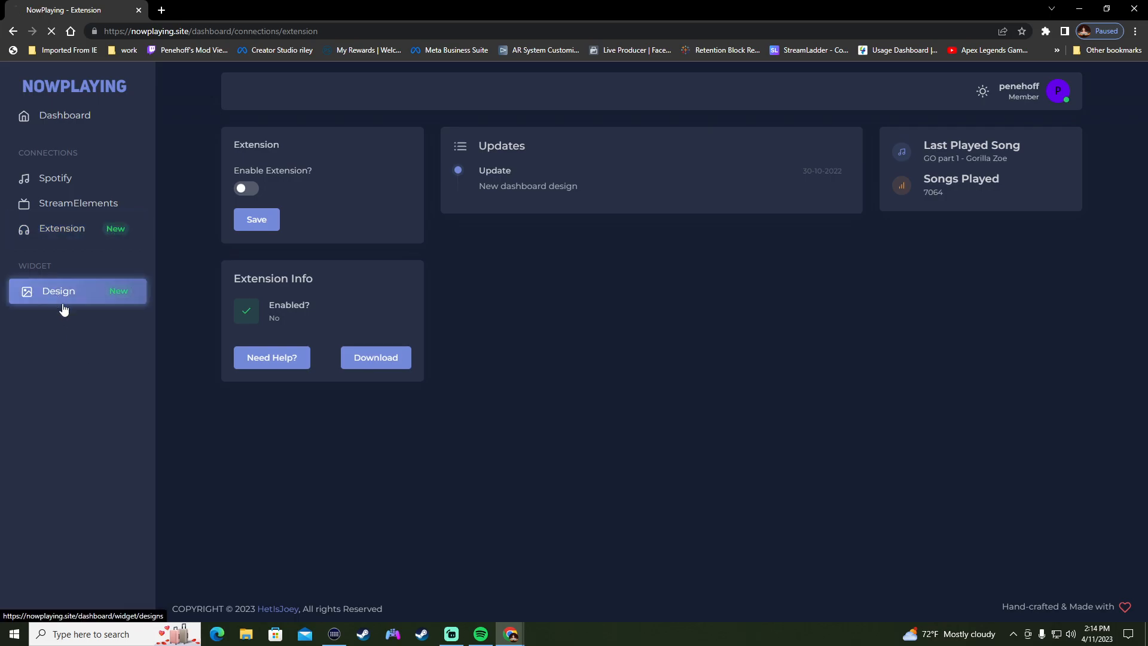
{"action": "left_click", "coordinate": [58, 291]}
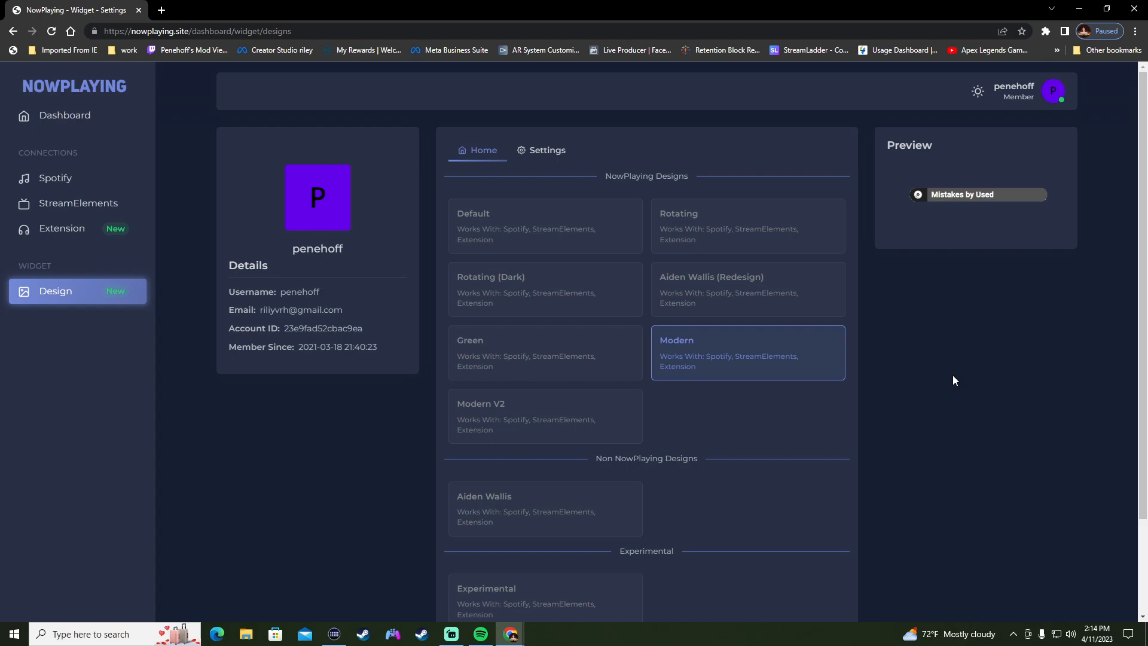
{"action": "mouse_move", "coordinate": [939, 304]}
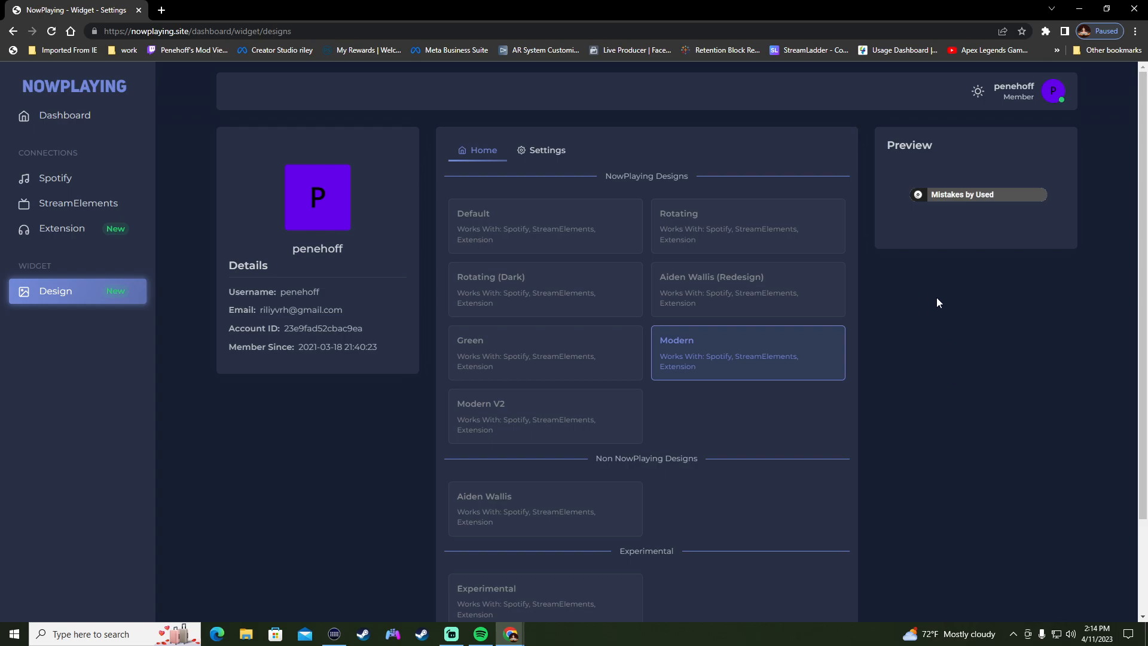
{"action": "scroll", "scroll_direction": "down", "scroll_amount": 3}
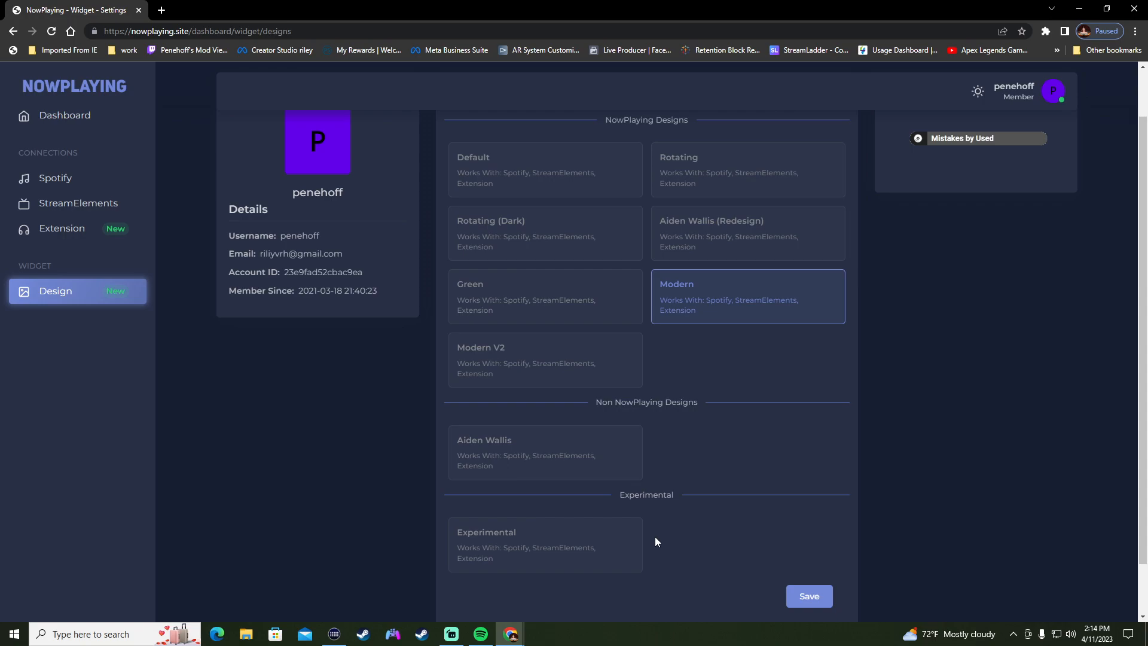
{"action": "left_click", "coordinate": [544, 544]}
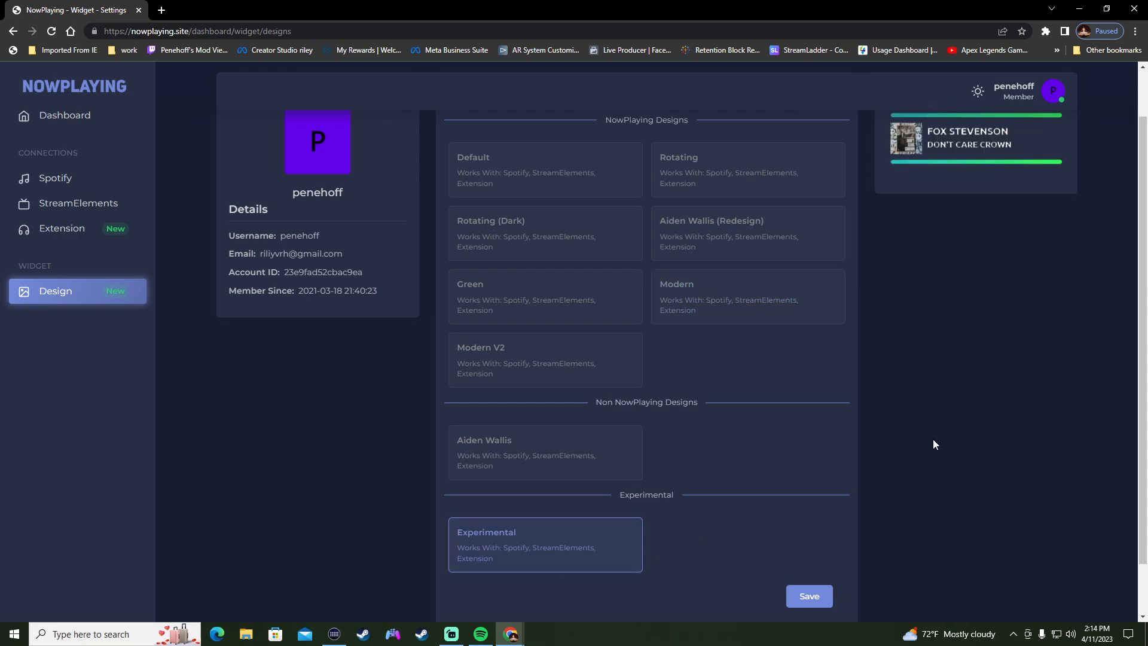
{"action": "left_click", "coordinate": [545, 169]}
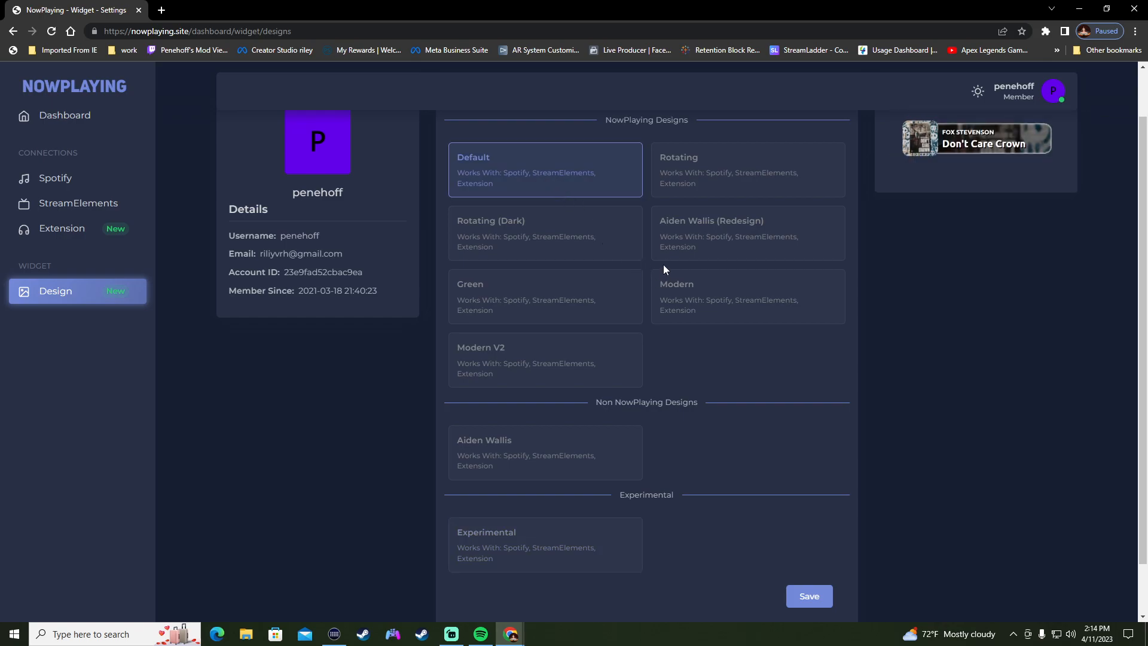
{"action": "mouse_move", "coordinate": [708, 185]}
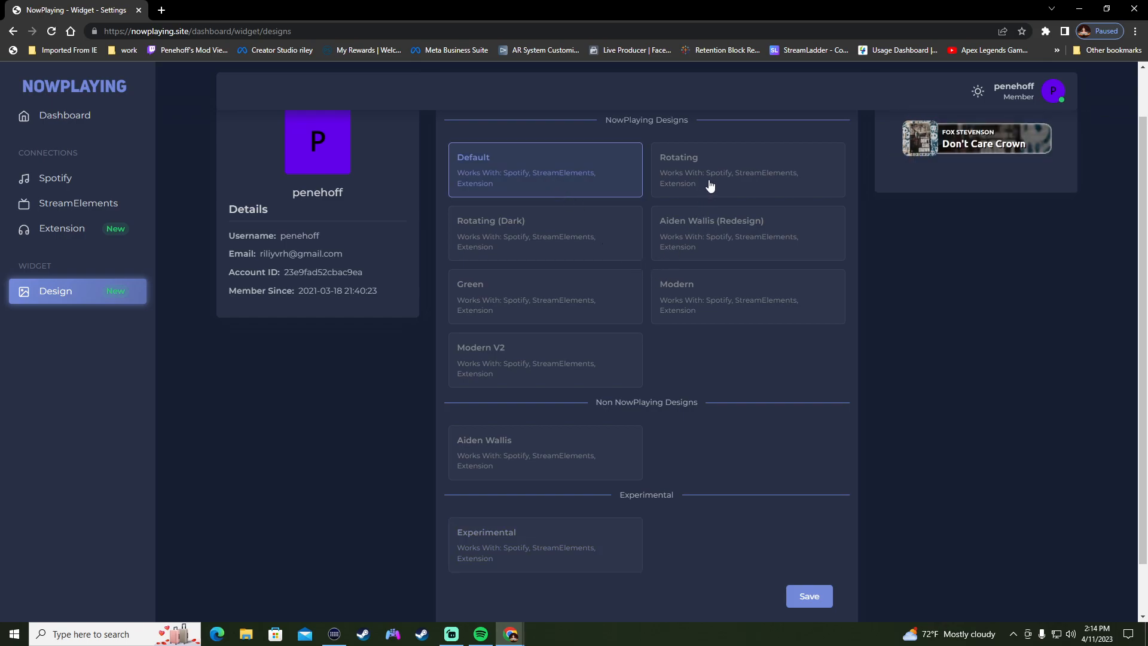
{"action": "mouse_move", "coordinate": [714, 196]}
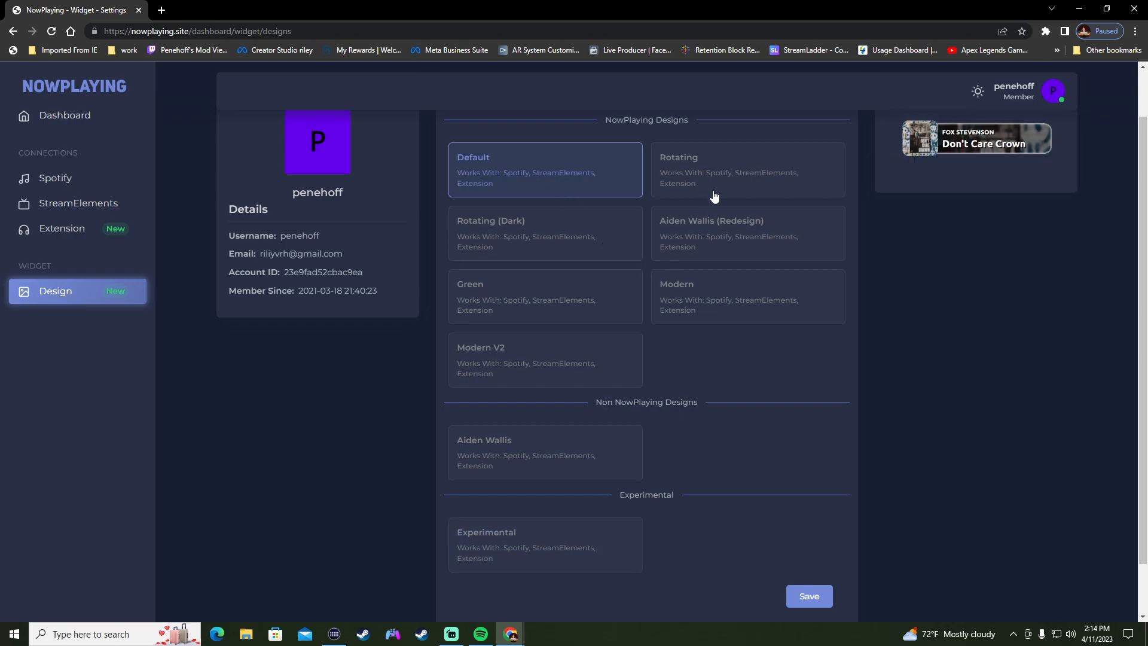
{"action": "left_click", "coordinate": [747, 233]}
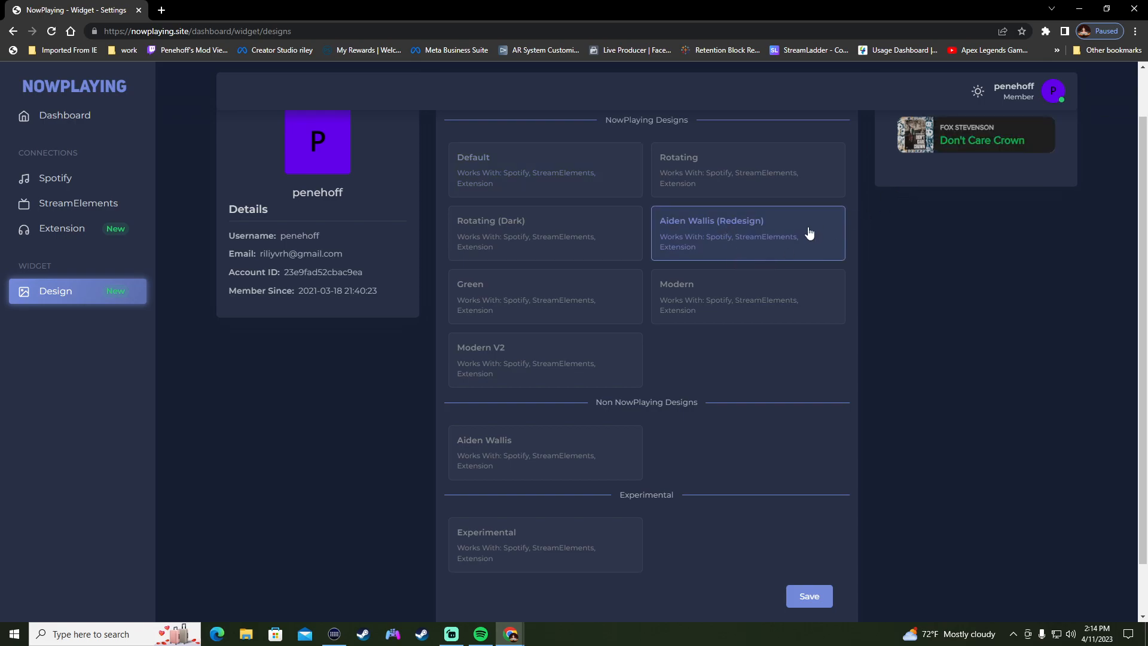
{"action": "mouse_move", "coordinate": [733, 182]}
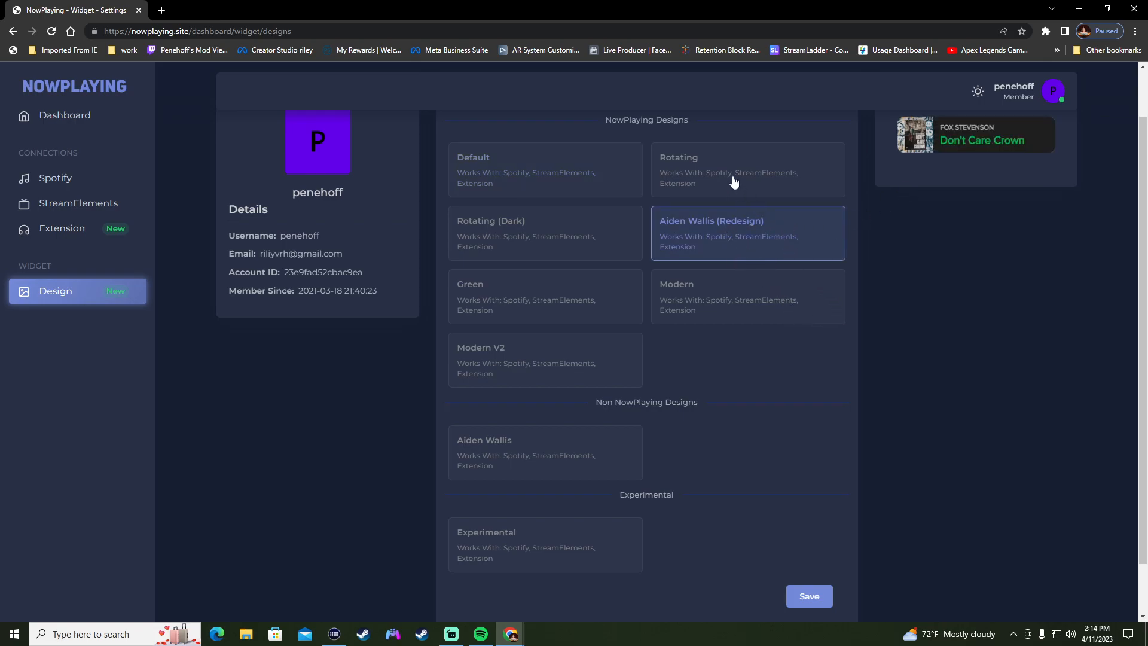
{"action": "left_click", "coordinate": [747, 169]}
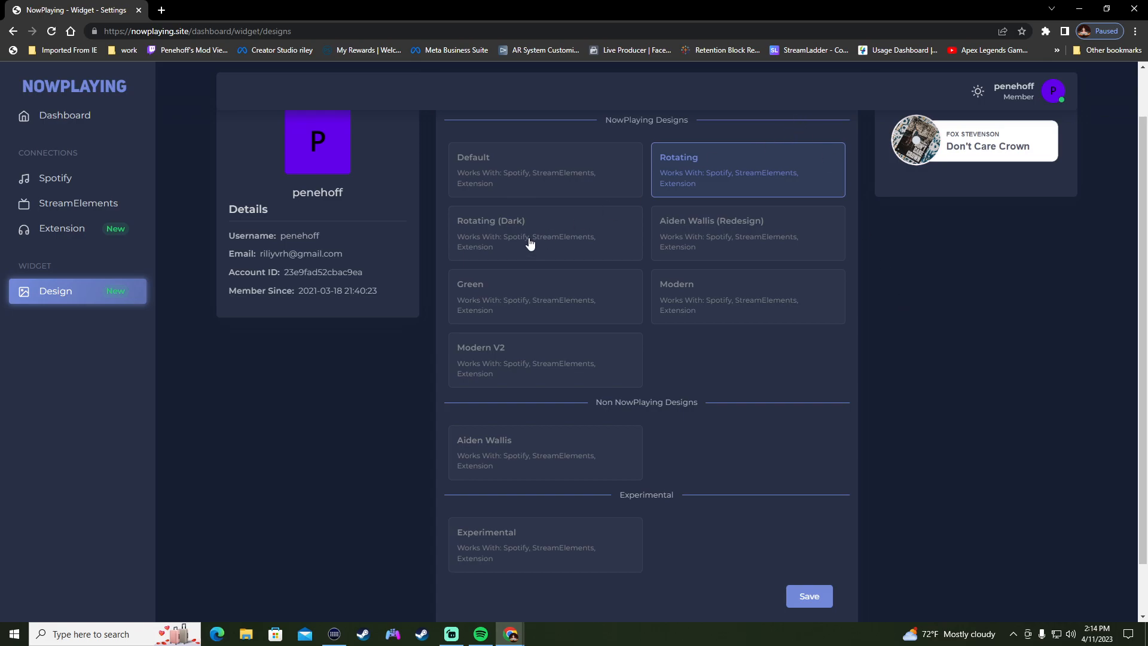
{"action": "left_click", "coordinate": [545, 359]}
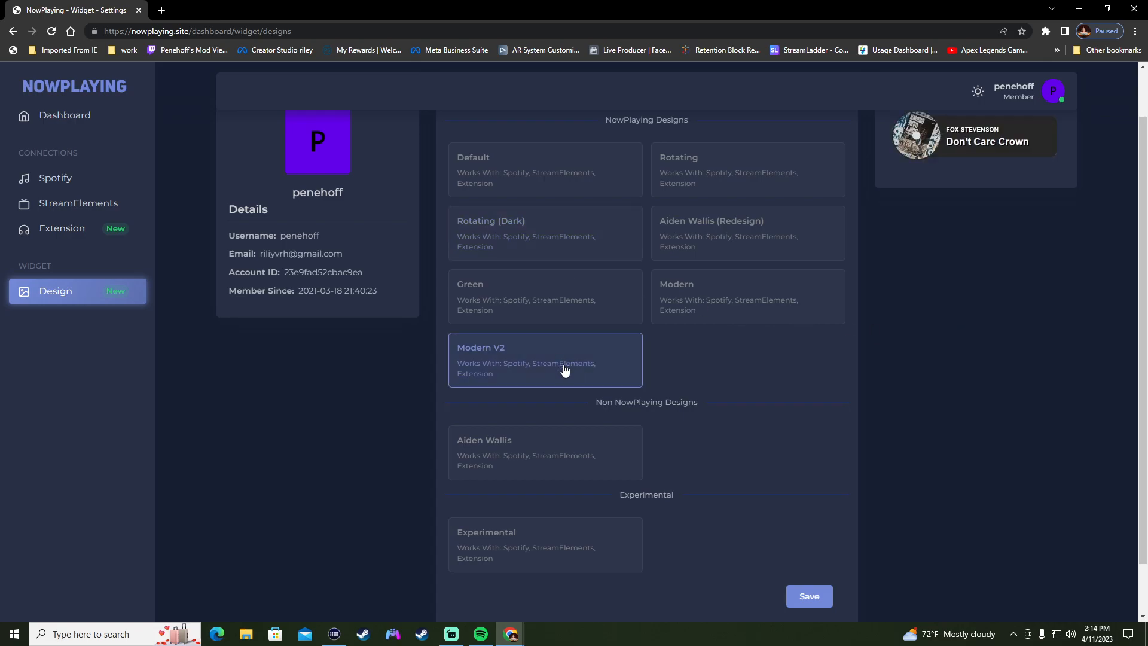
{"action": "left_click", "coordinate": [748, 296]}
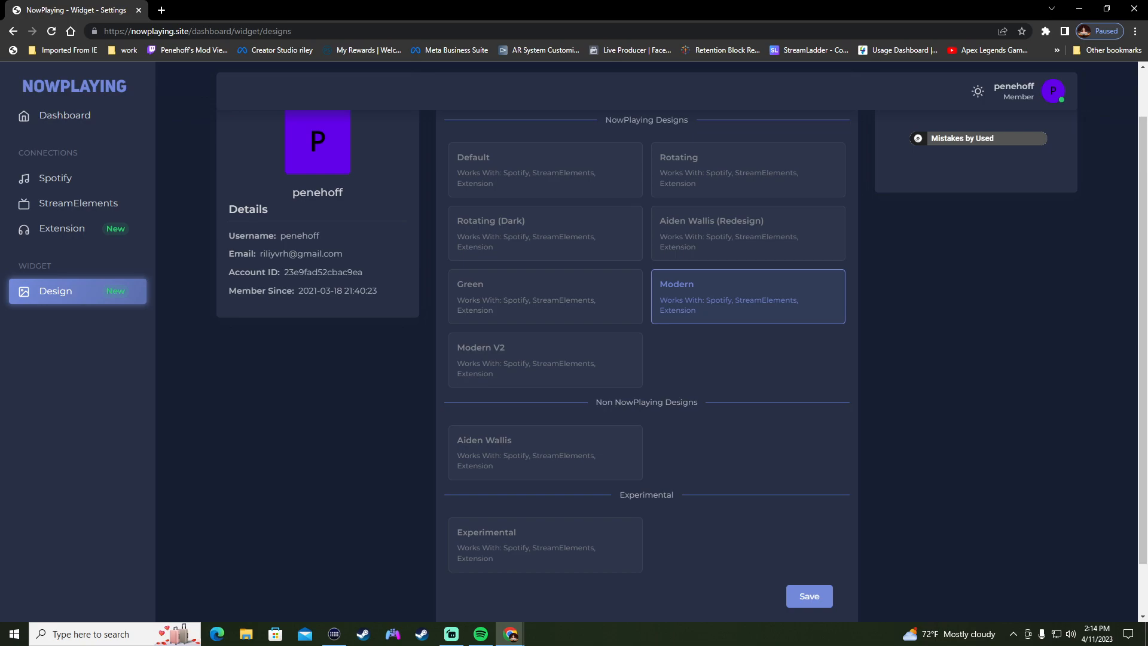
{"action": "mouse_move", "coordinate": [761, 366]}
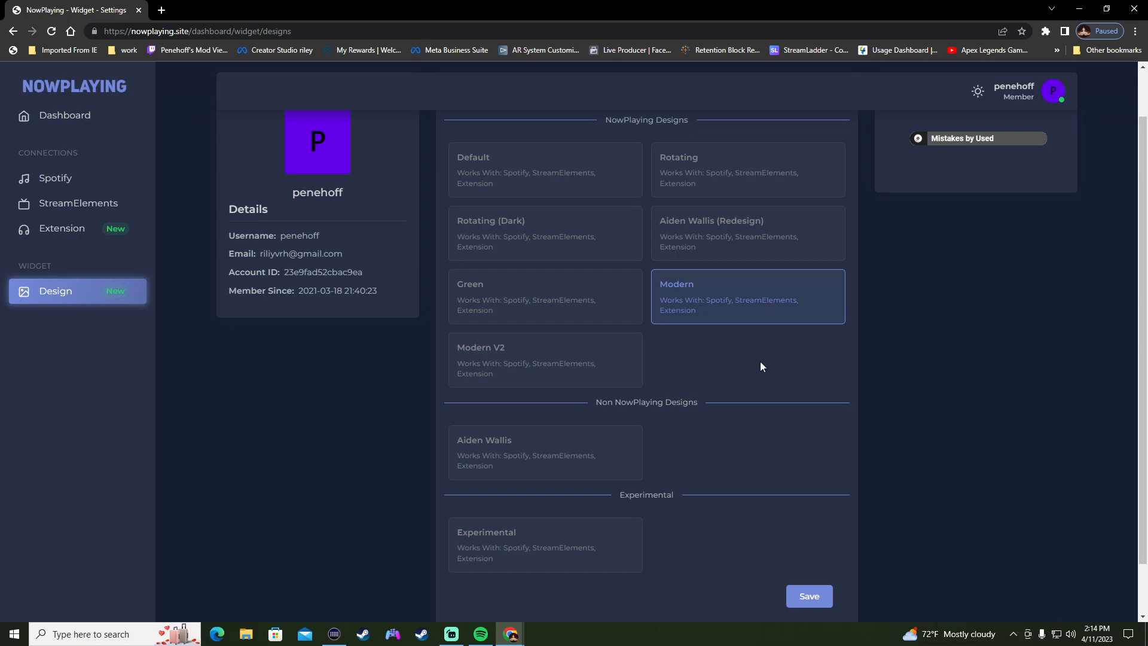
{"action": "mouse_move", "coordinate": [504, 437]}
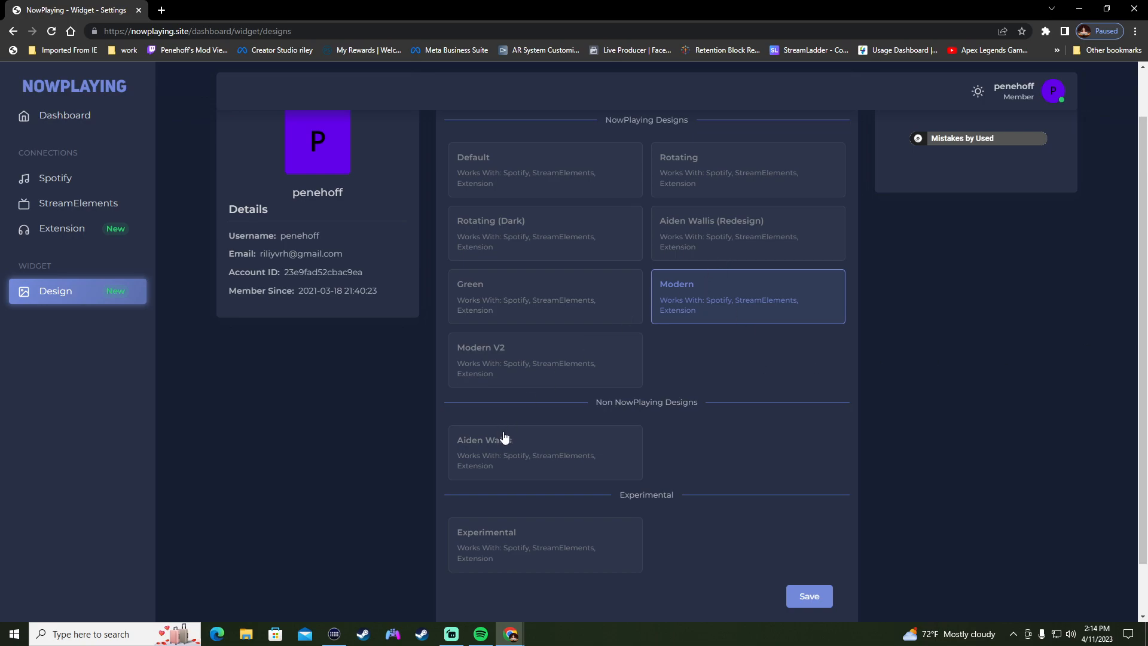
{"action": "scroll", "scroll_direction": "up", "scroll_amount": 3}
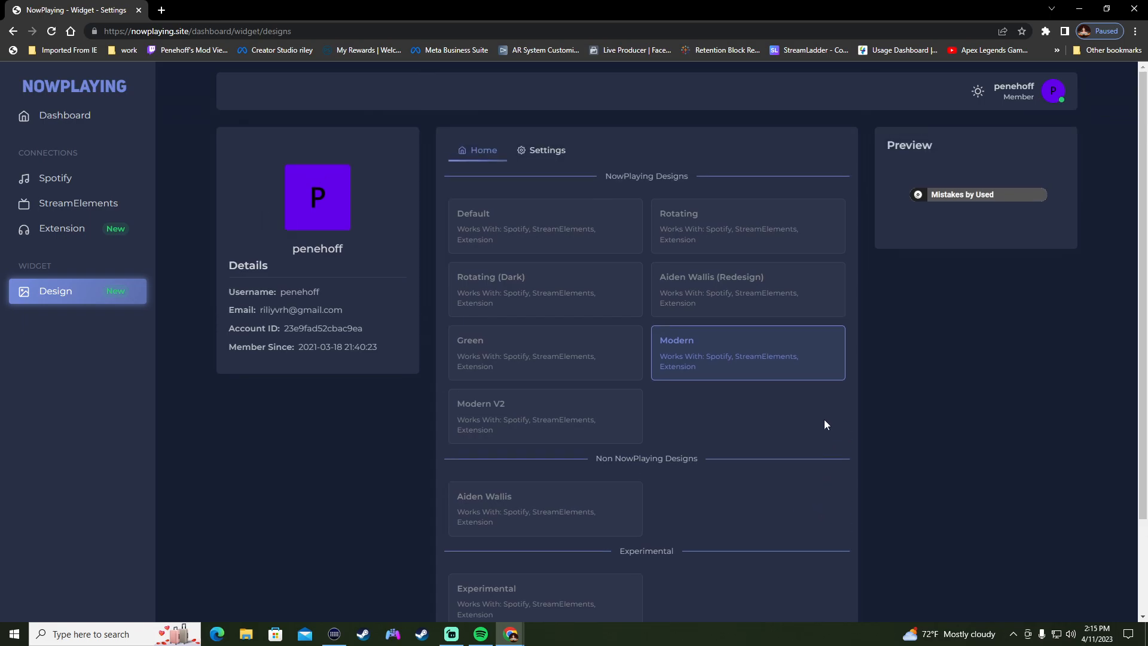
{"action": "mouse_move", "coordinate": [51, 167]}
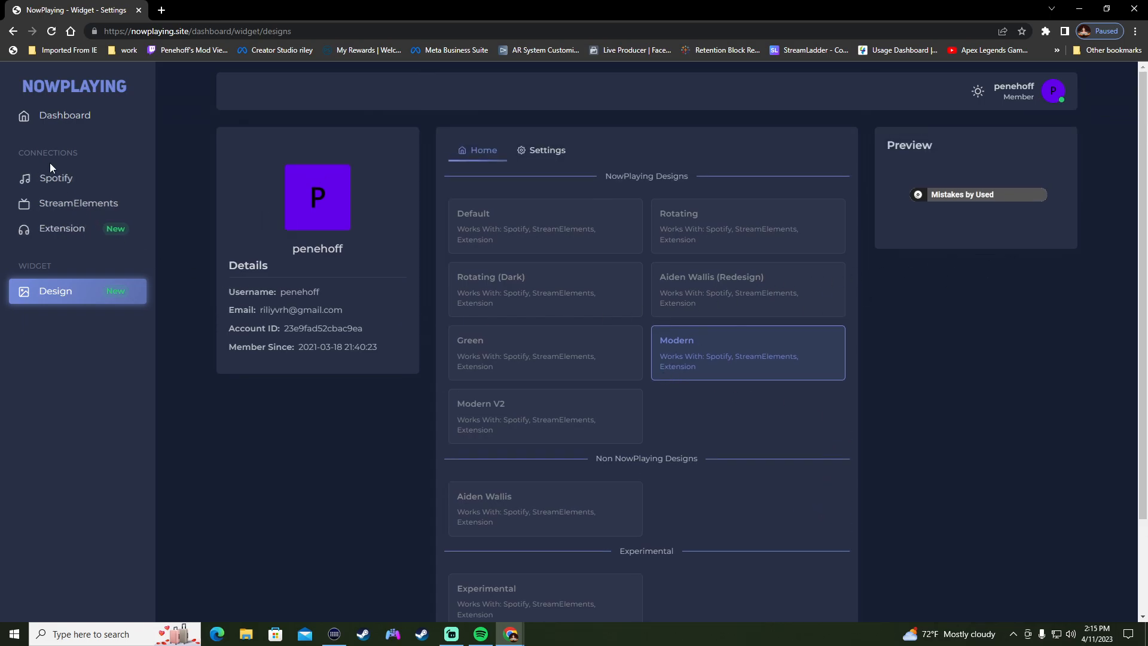
{"action": "left_click", "coordinate": [64, 115]}
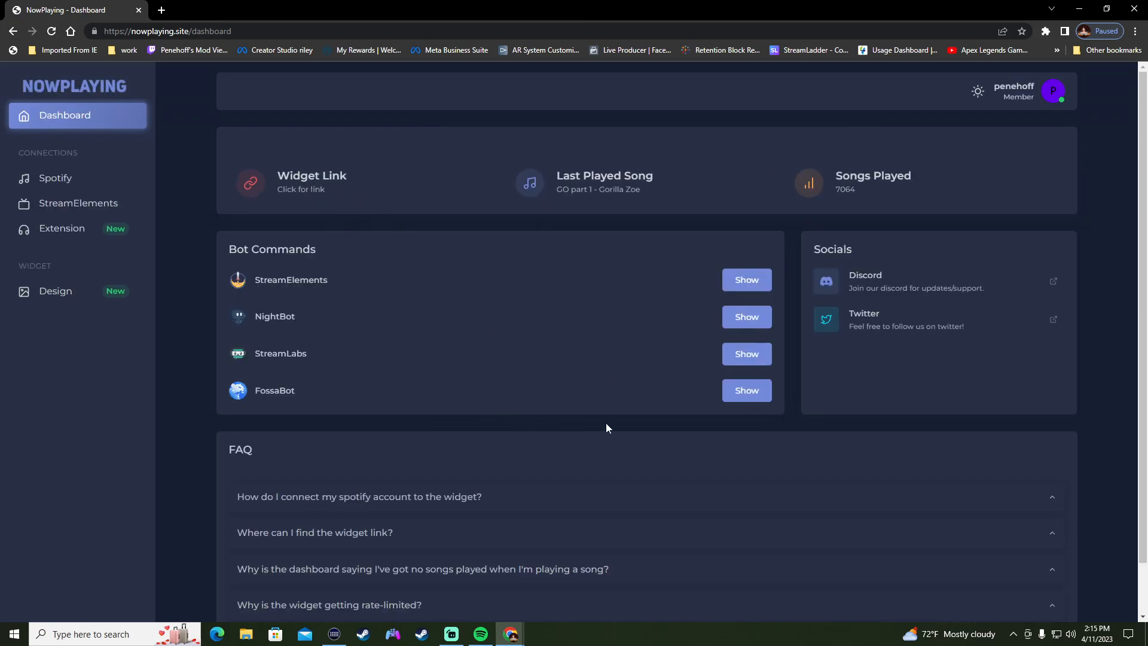
Open the Widget Link instructions and copy the OBS v28+ URL.
{"action": "left_click", "coordinate": [311, 182]}
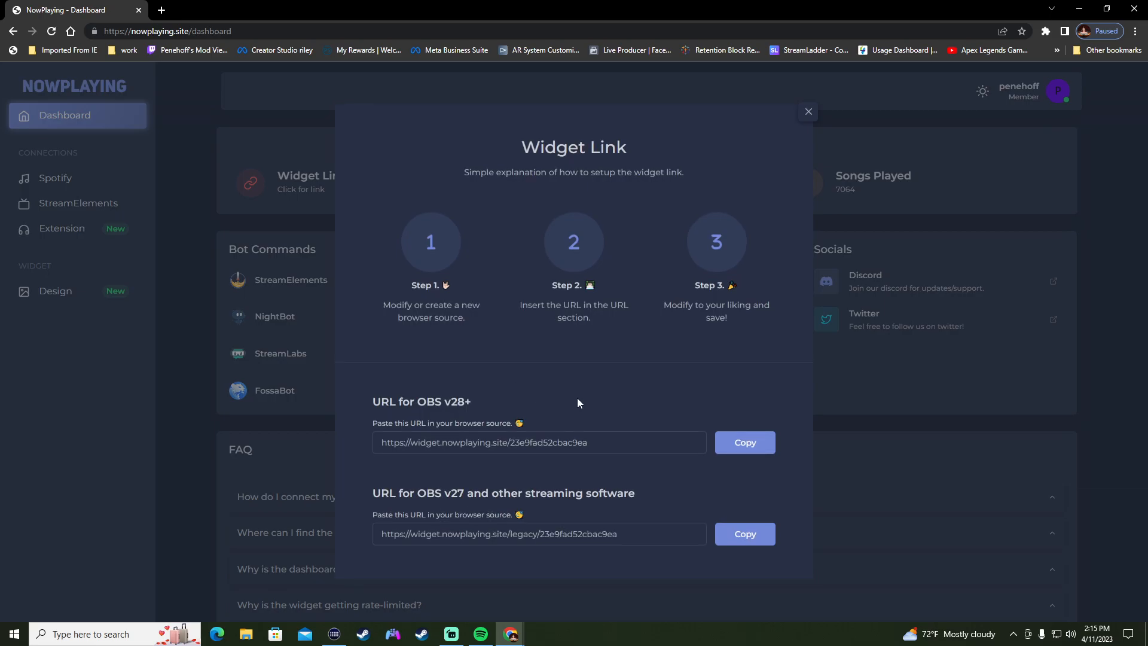
{"action": "mouse_move", "coordinate": [666, 400]}
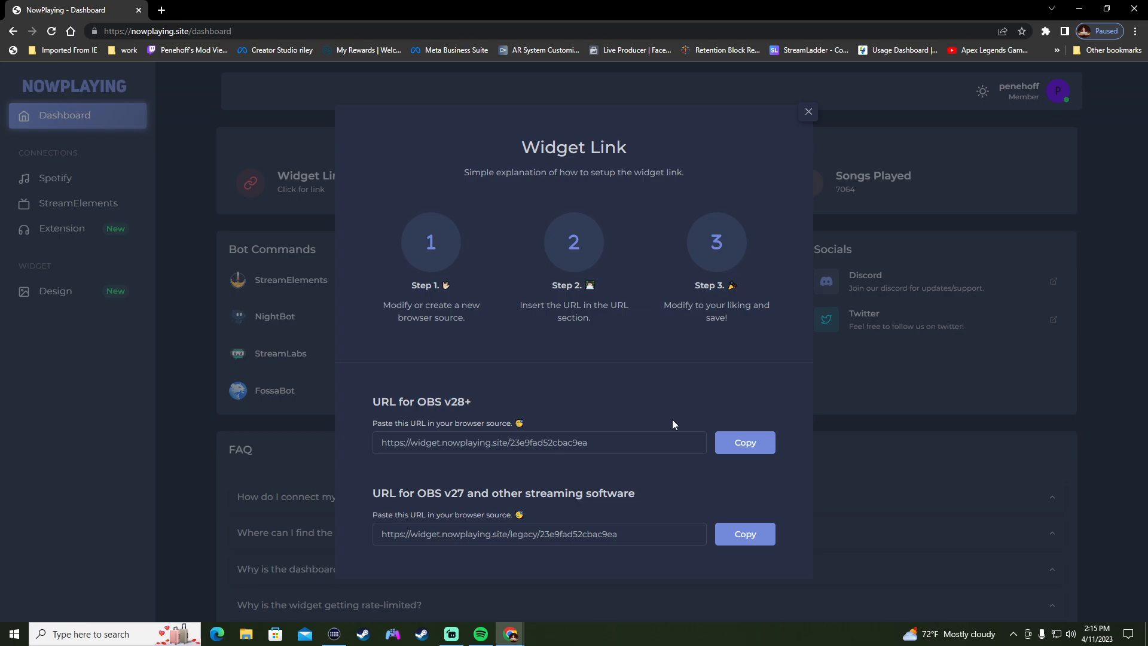
{"action": "mouse_move", "coordinate": [790, 264]}
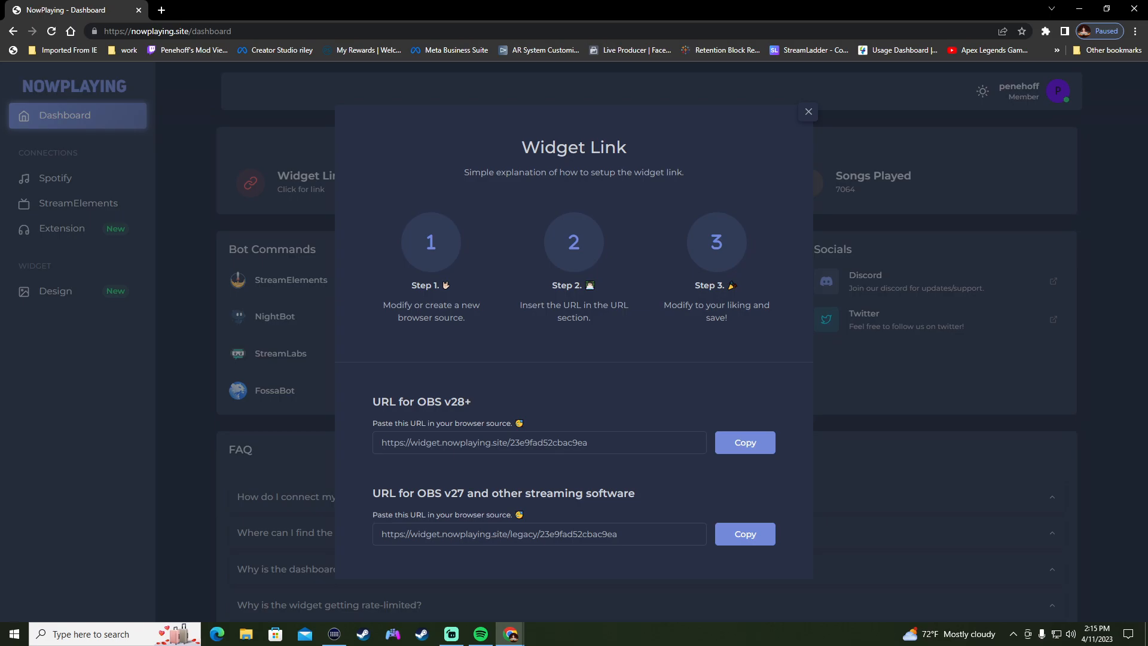
{"action": "left_click", "coordinate": [450, 633]}
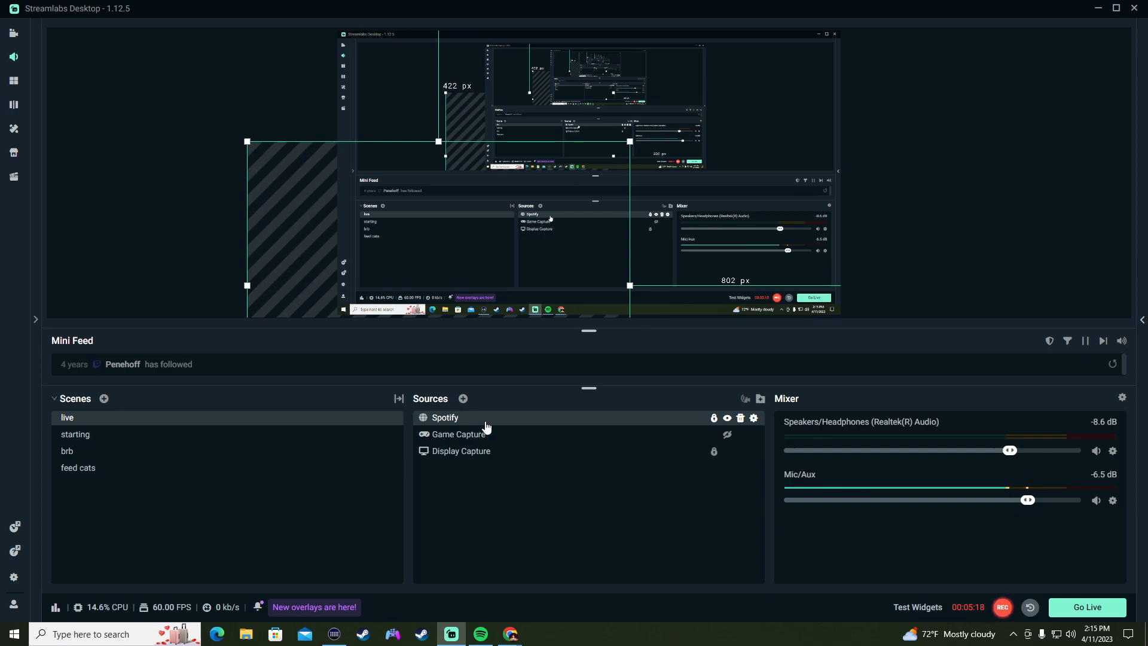
{"action": "mouse_move", "coordinate": [497, 405]}
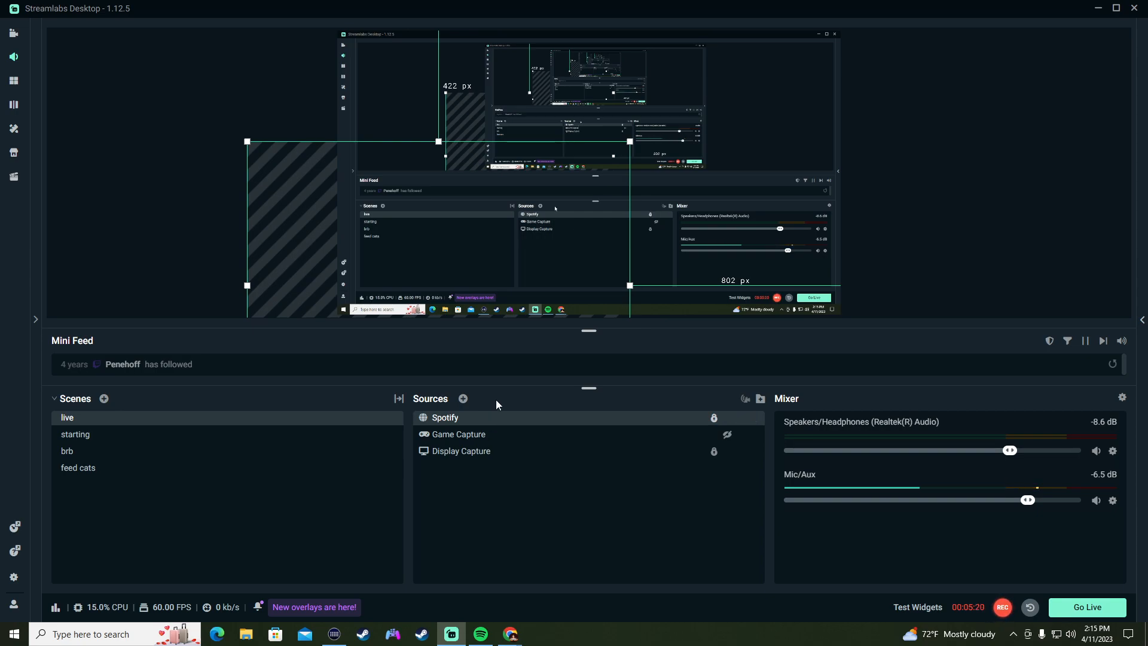
{"action": "mouse_move", "coordinate": [554, 463]}
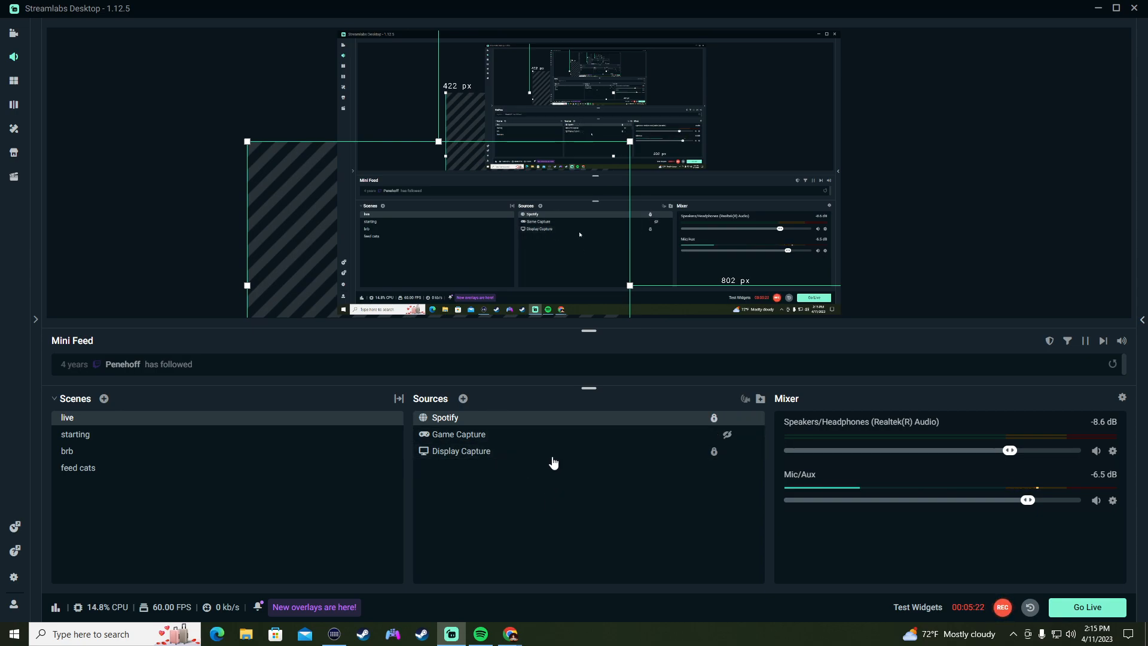